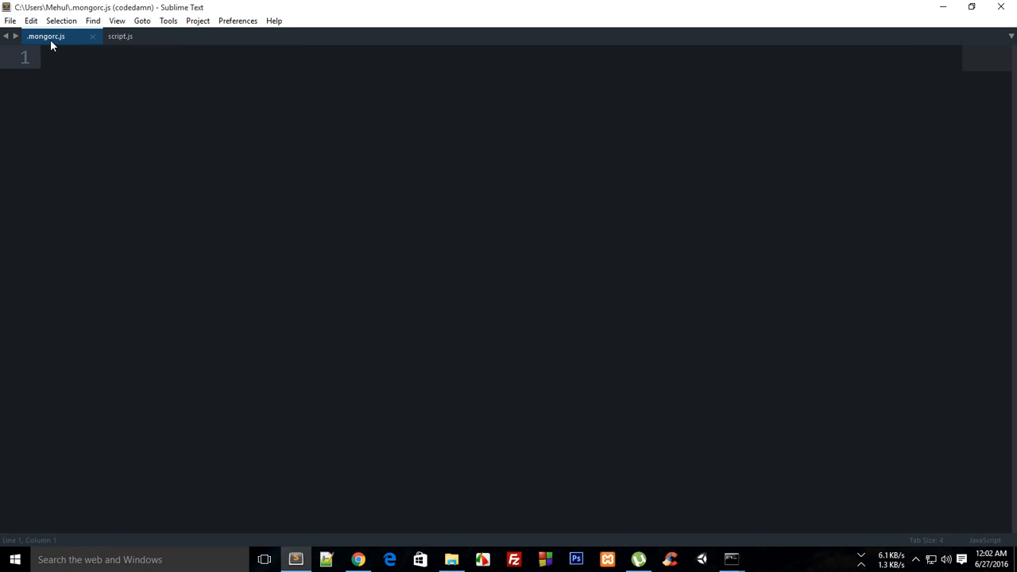
pyautogui.moveTo(730, 560)
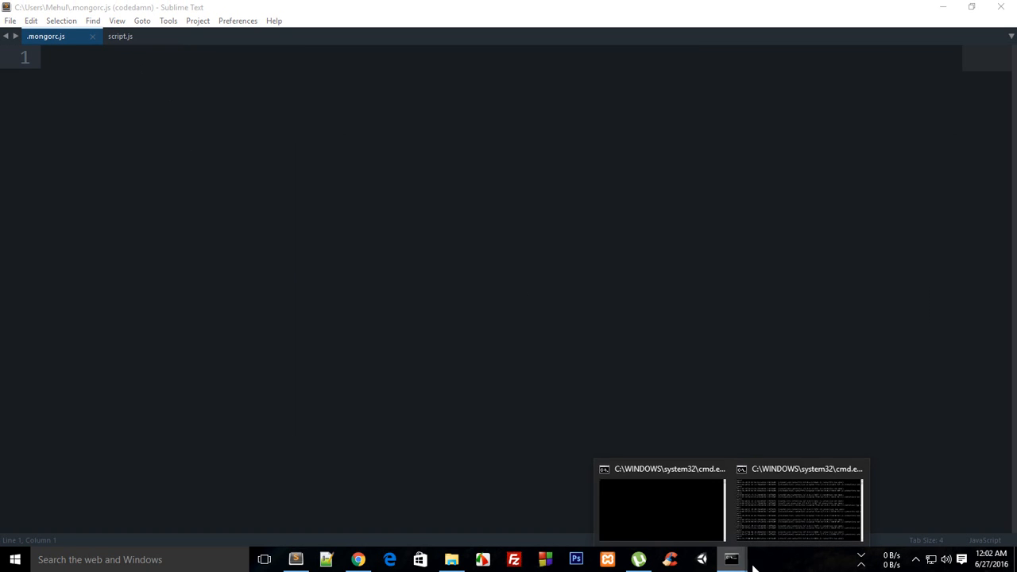
# Step: Exit the mongo shell and start a new mongo session connected to test
pyautogui.click(661, 509)
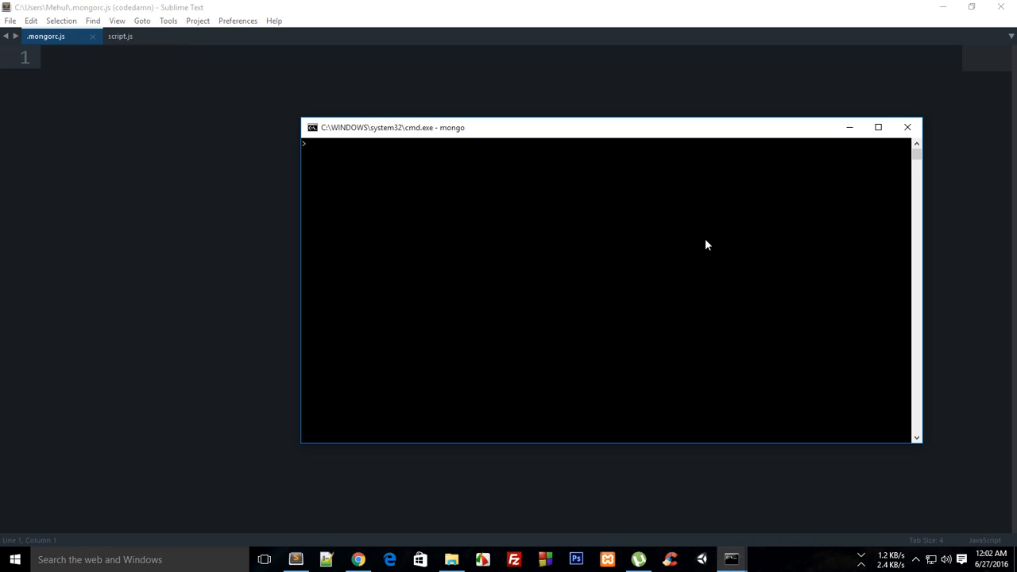
pyautogui.moveTo(147, 108)
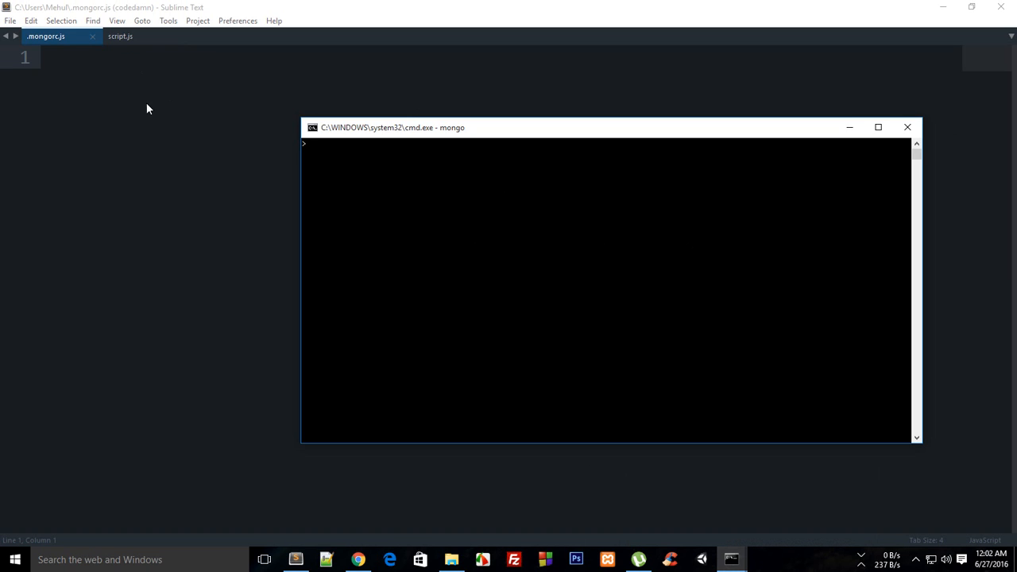
pyautogui.moveTo(497, 305)
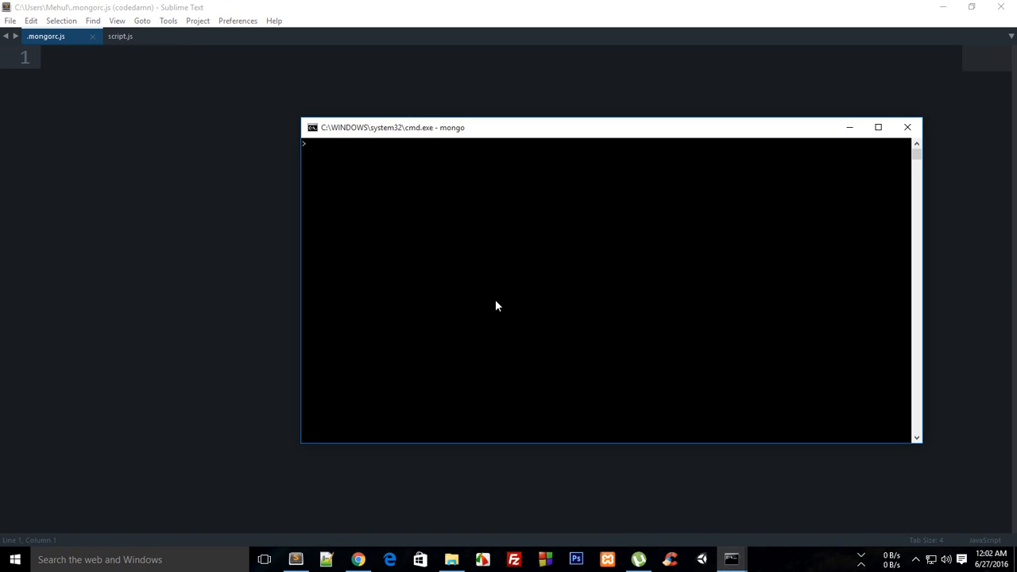
pyautogui.write('exit')
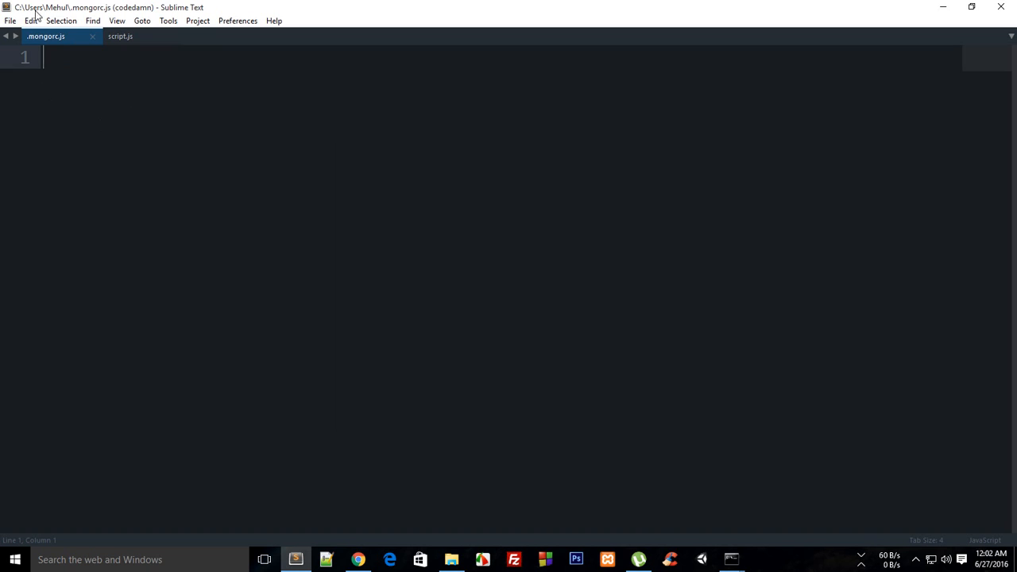
pyautogui.moveTo(65, 16)
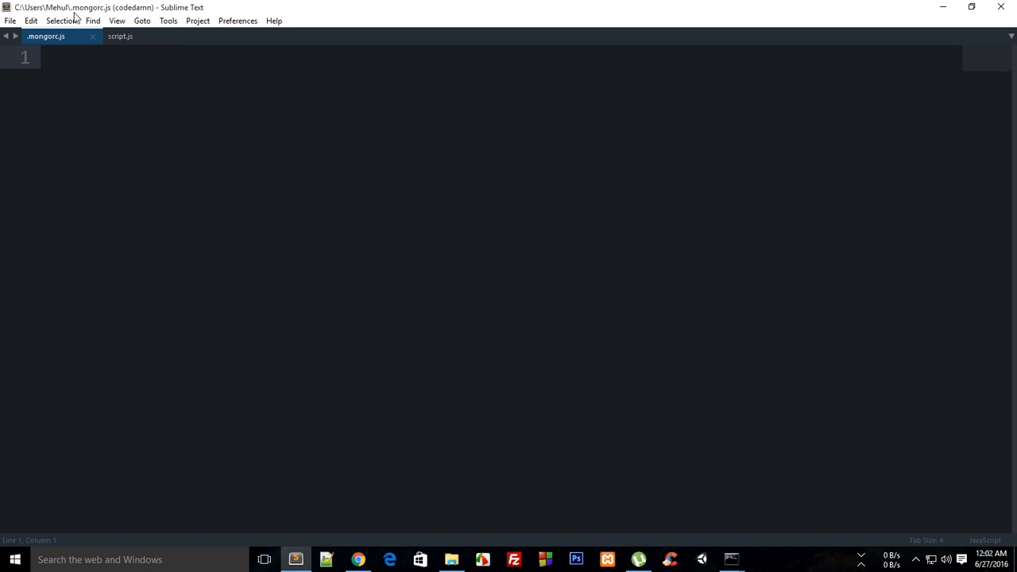
pyautogui.moveTo(760, 562)
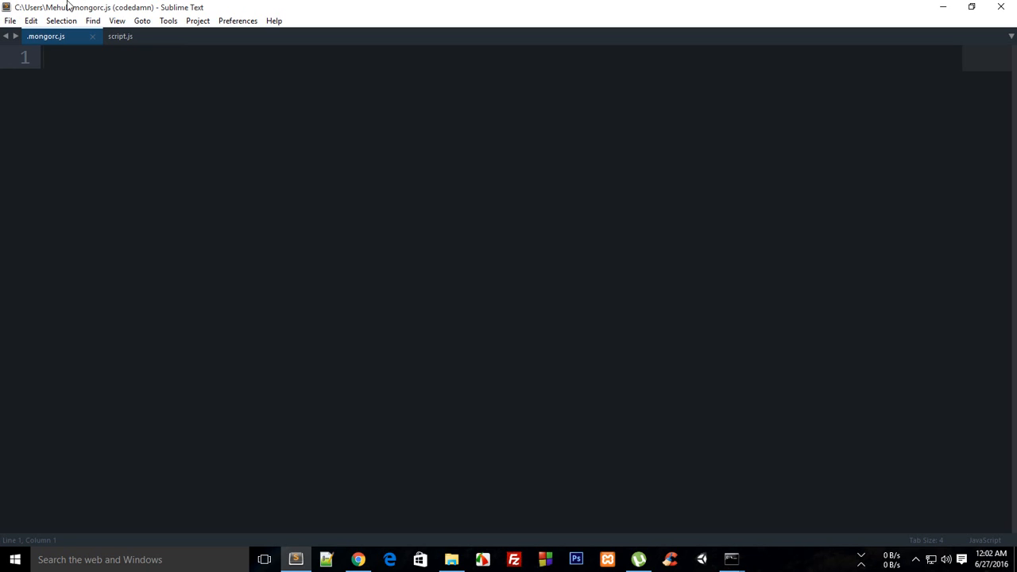
pyautogui.moveTo(731, 560)
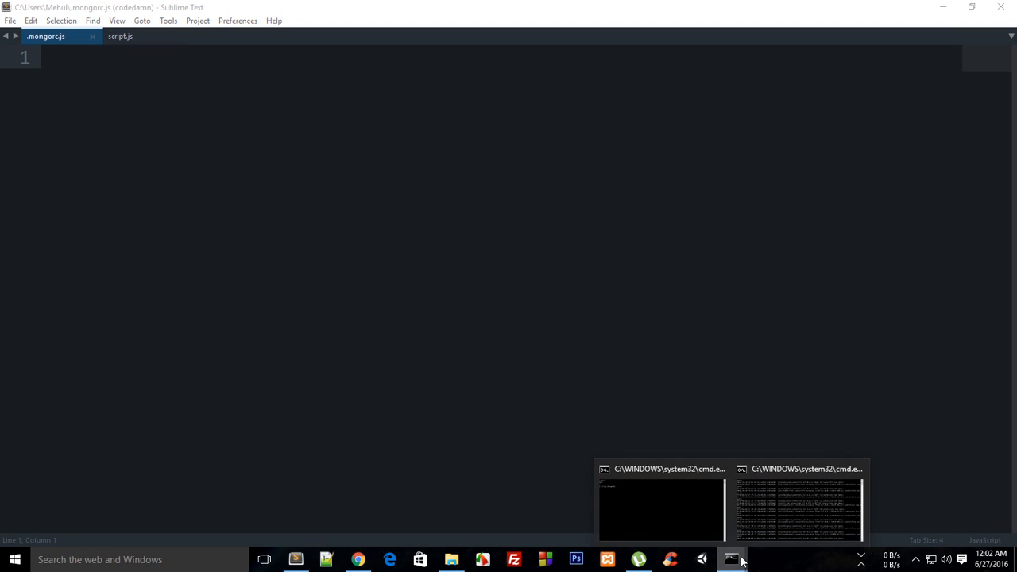
pyautogui.click(661, 509)
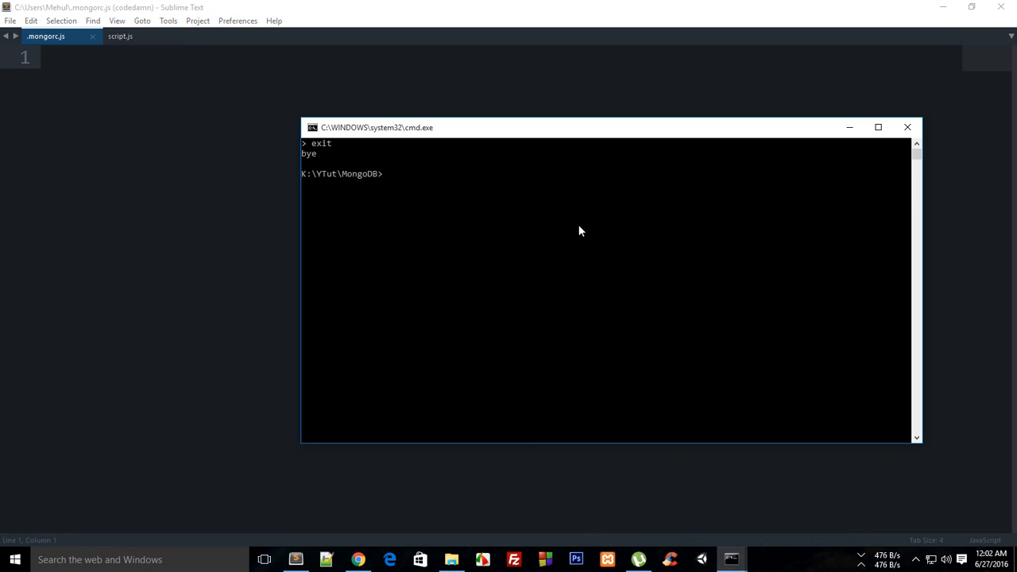
pyautogui.moveTo(506, 207)
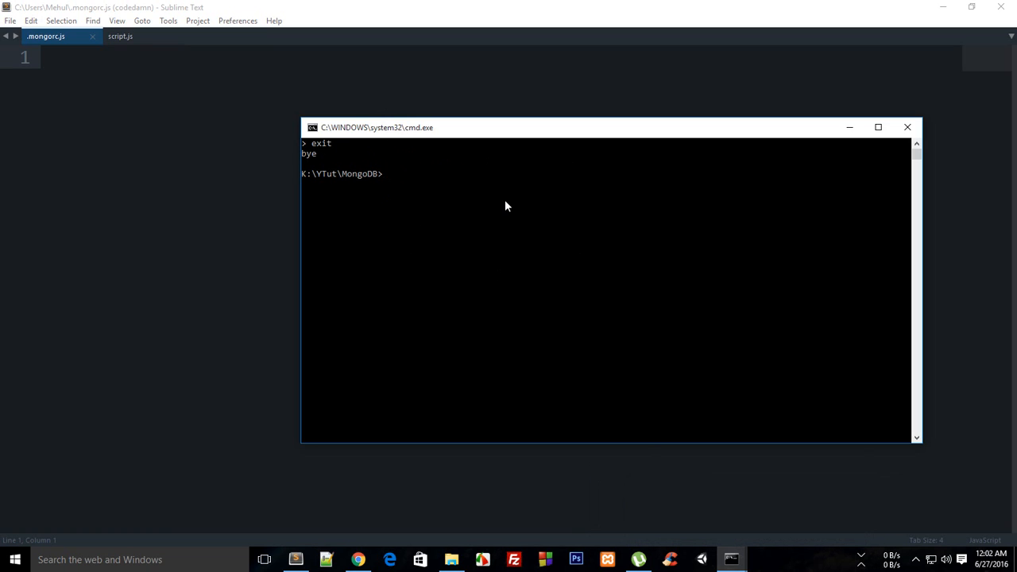
pyautogui.write('mongo')
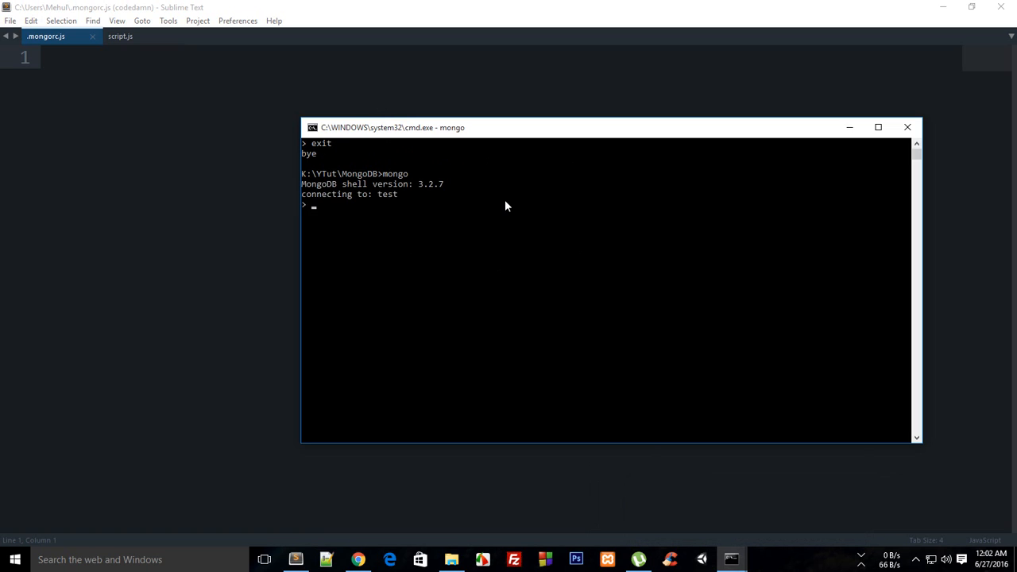
# Step: Type and clear a trial var obj = {}; statement, then enter edit
pyautogui.write('var ob')
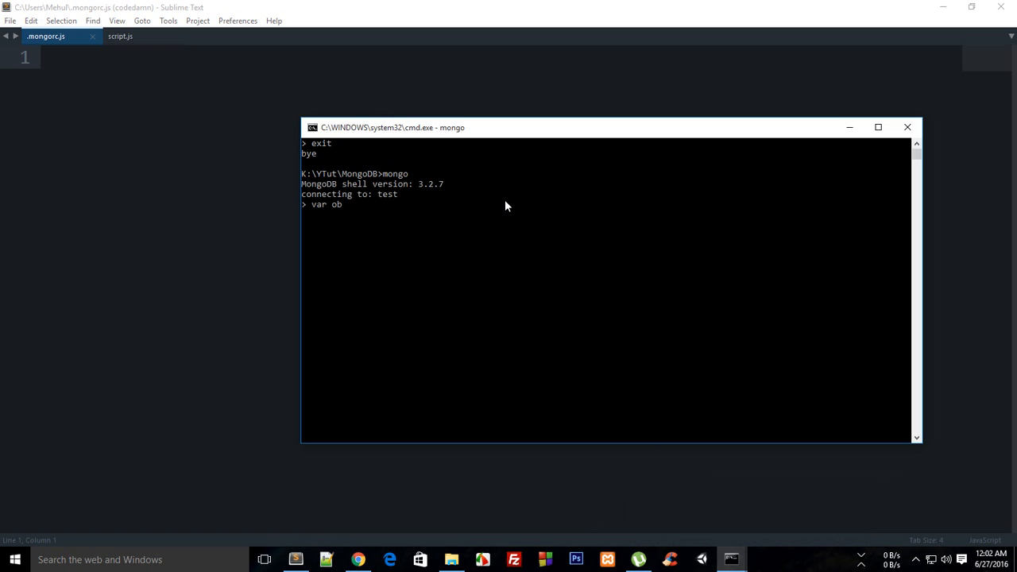
pyautogui.write('j = {};')
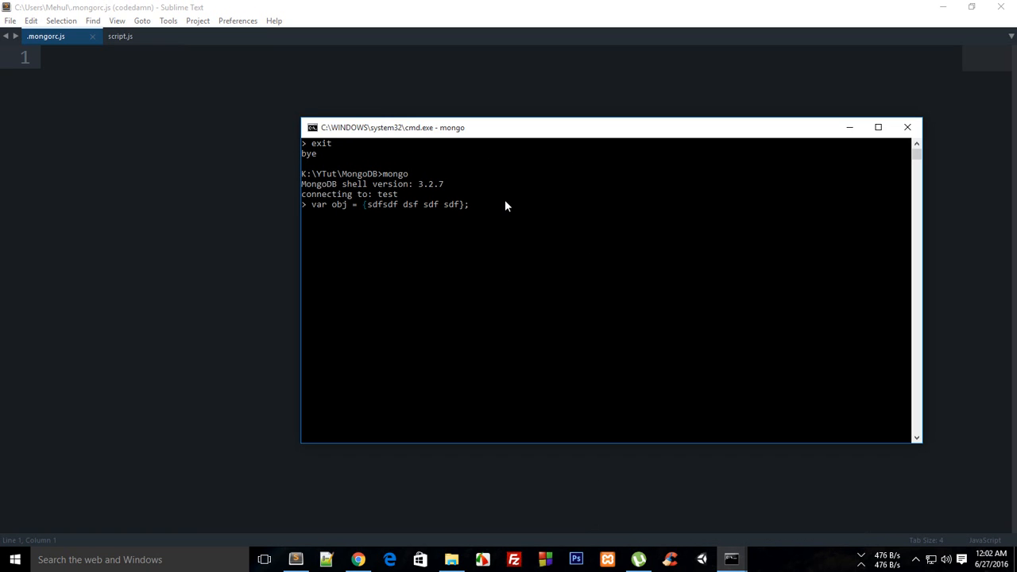
pyautogui.press('BackSpace')
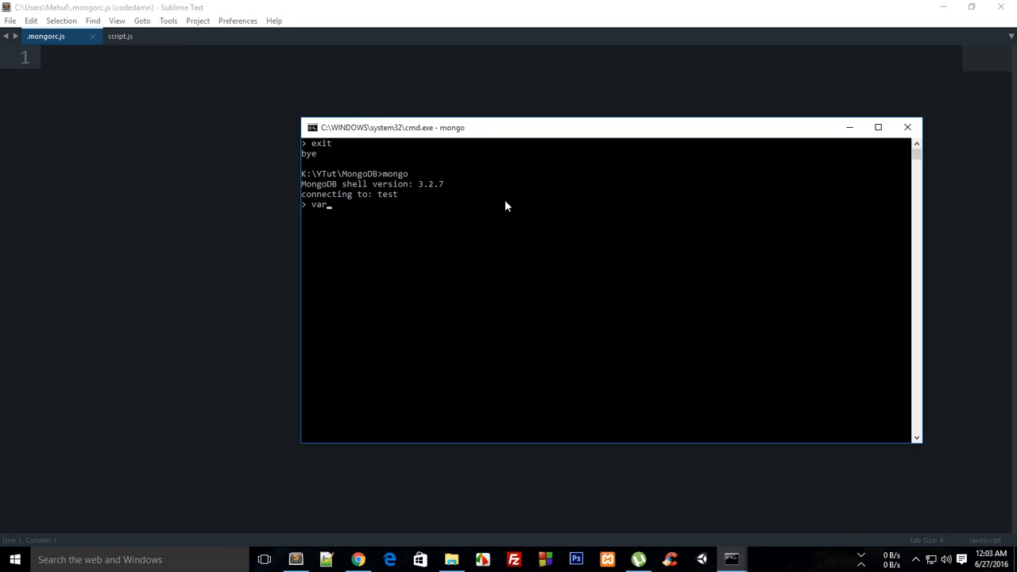
pyautogui.press('Backspace')
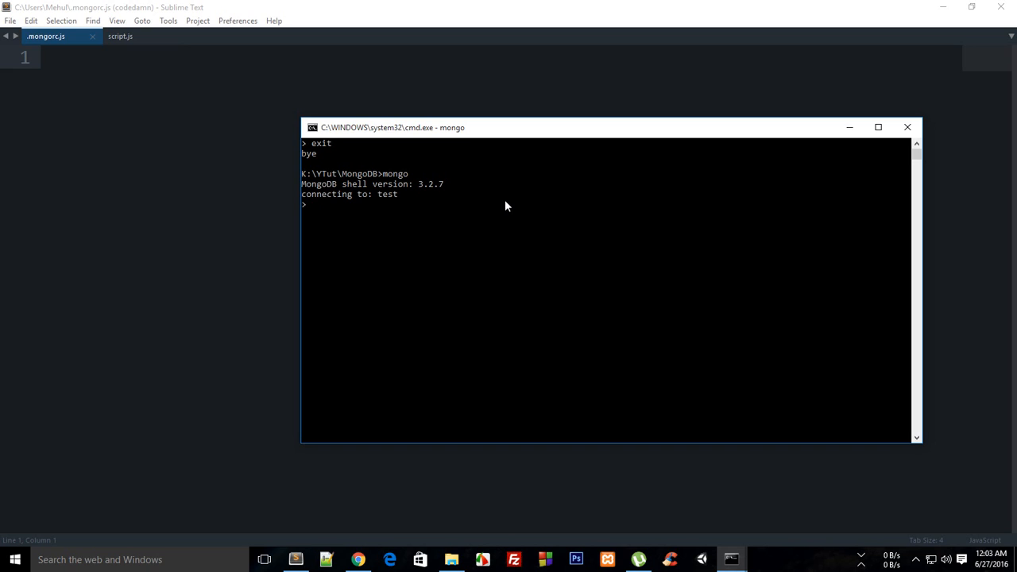
pyautogui.moveTo(130, 157)
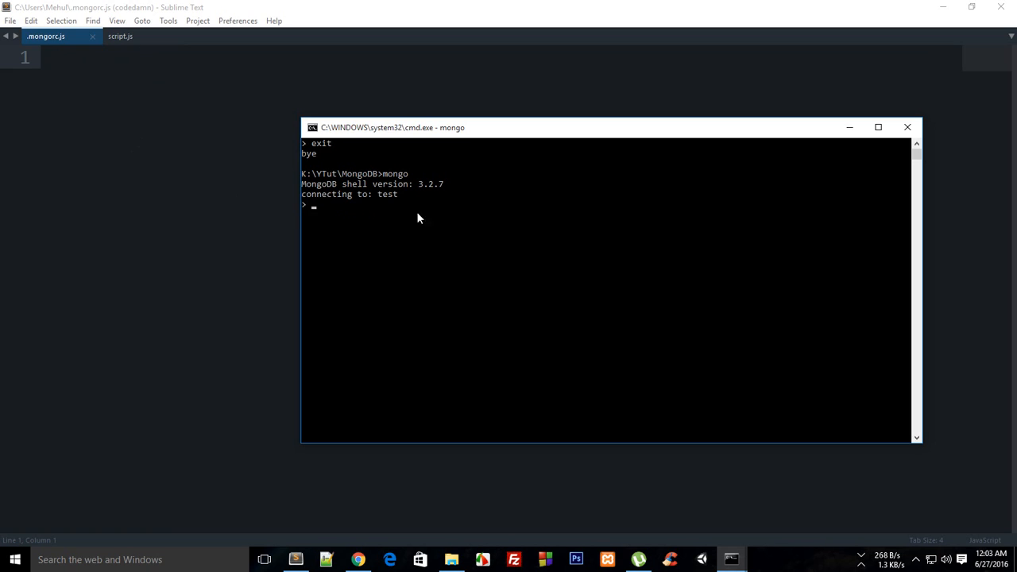
pyautogui.write('edit')
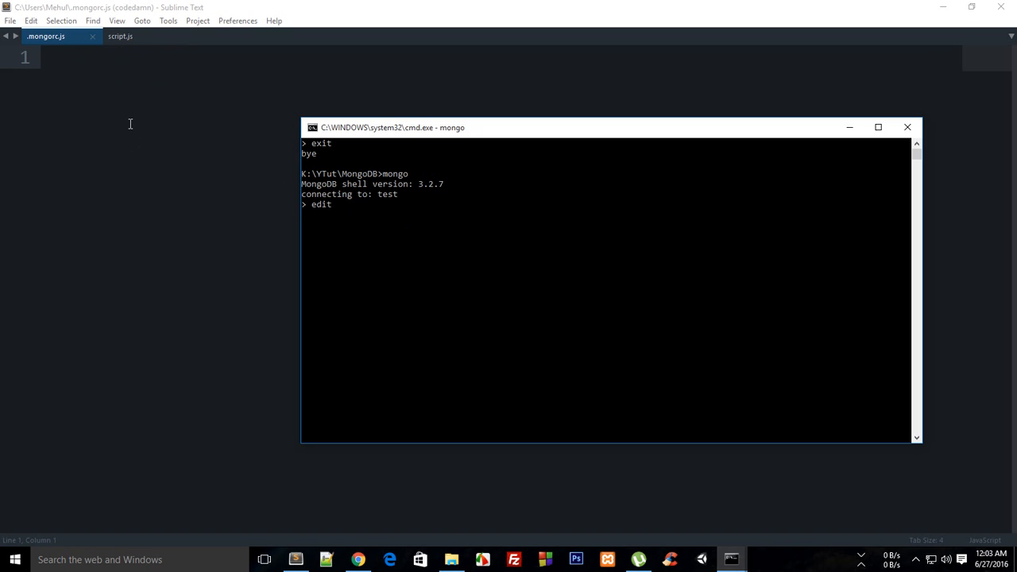
# Step: Type EDITOR="C:\\PROGRA~1\\SUBLIM~1\\sublime_text.exe" on line 1 of .mongorc.js
pyautogui.write('E')
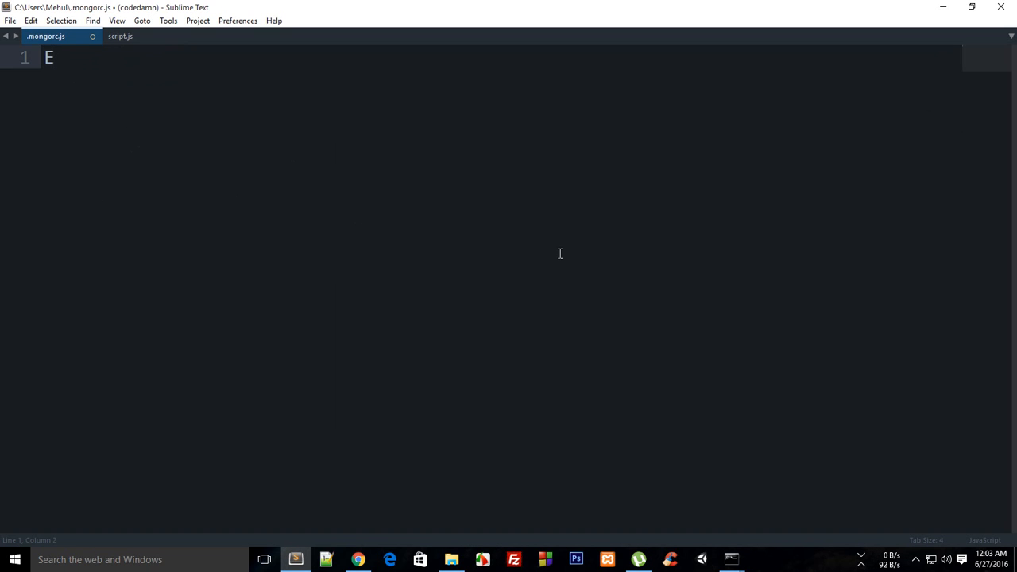
pyautogui.write('DITOR=')
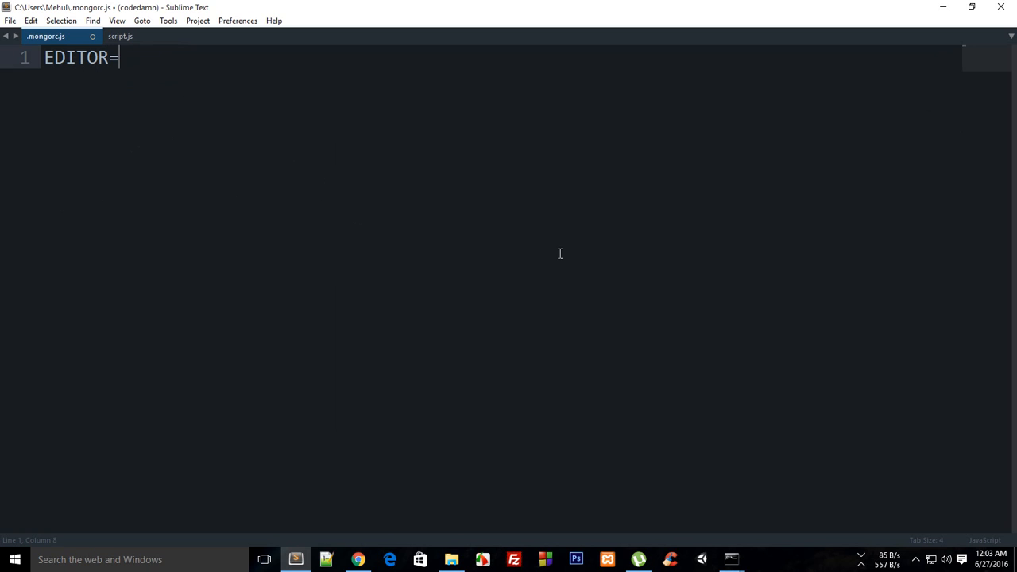
pyautogui.write('"C:\\\\"')
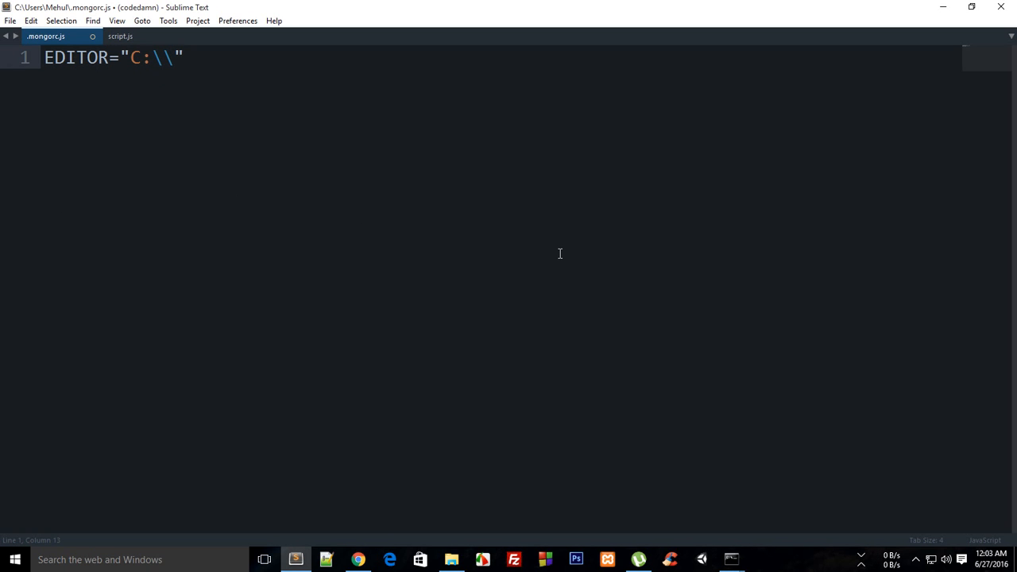
pyautogui.write('PROGRA~')
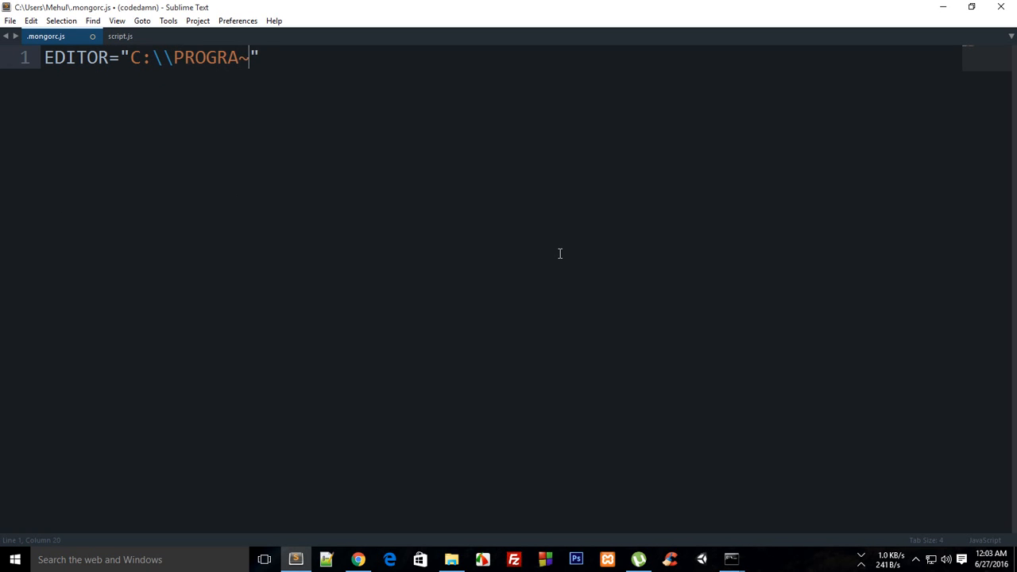
pyautogui.write('1\\\\S')
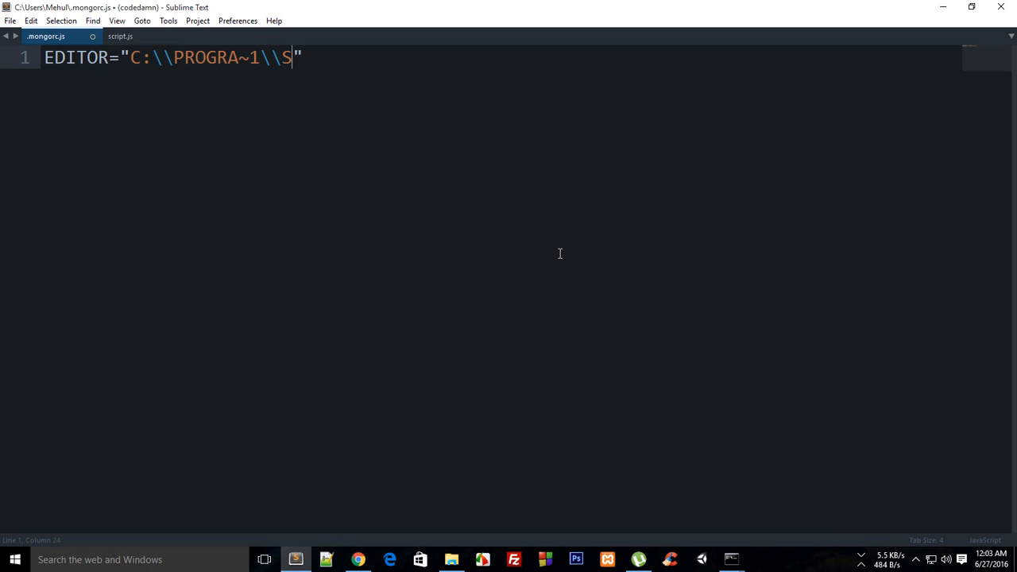
pyautogui.write('UBLIM~1')
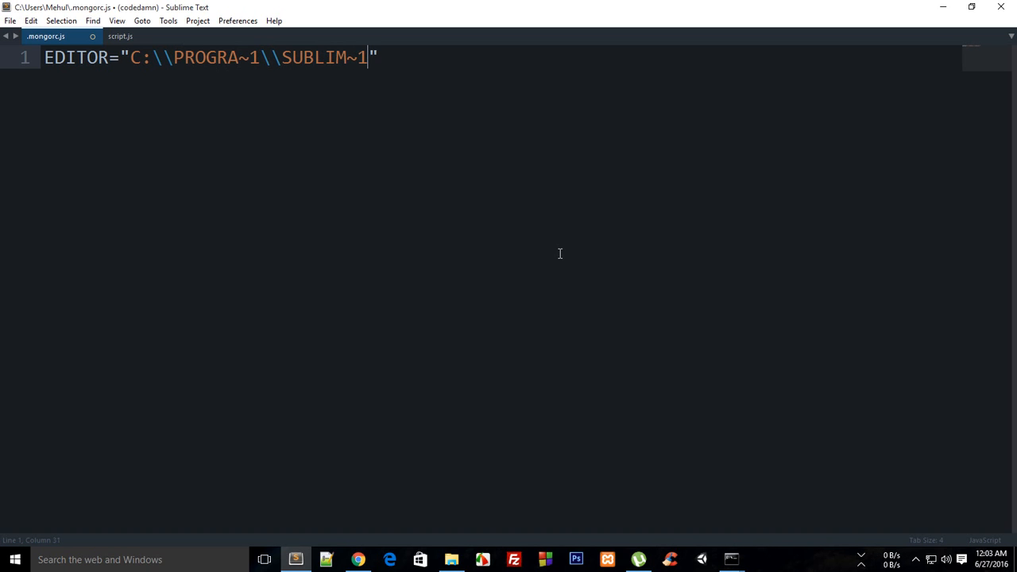
pyautogui.write('\\\\subl')
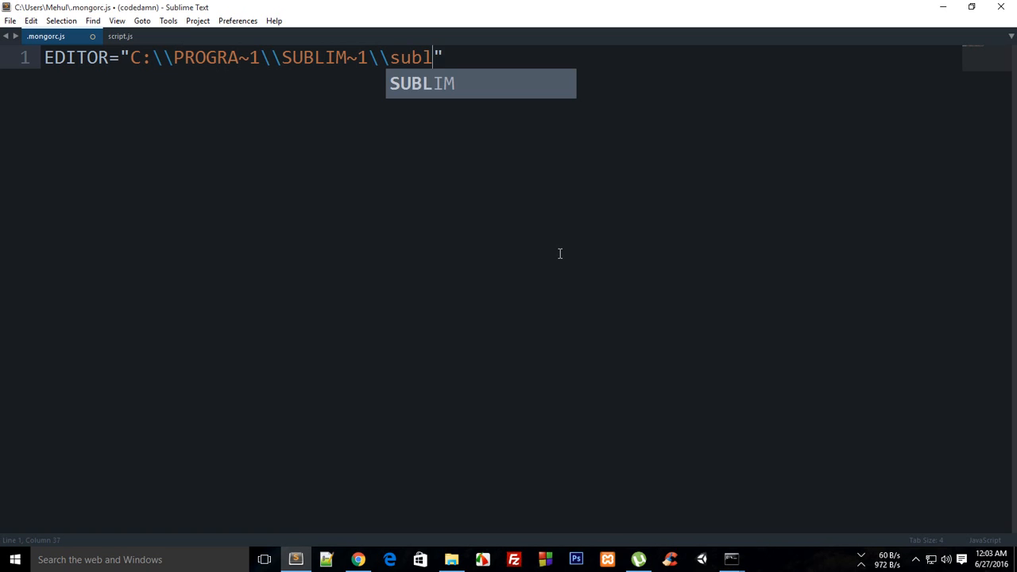
pyautogui.write('ime_text.ex')
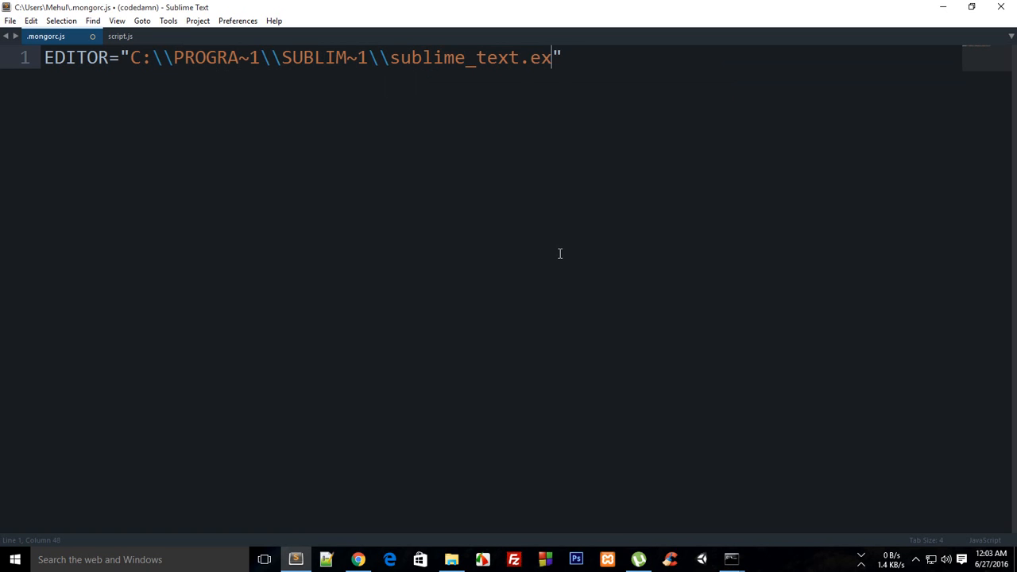
pyautogui.write('e')
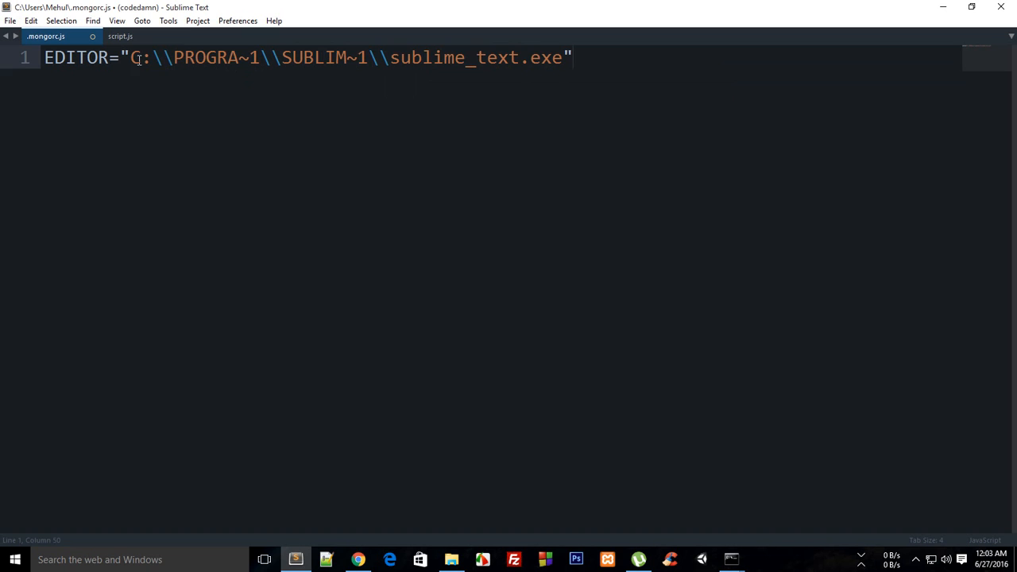
pyautogui.write('C')
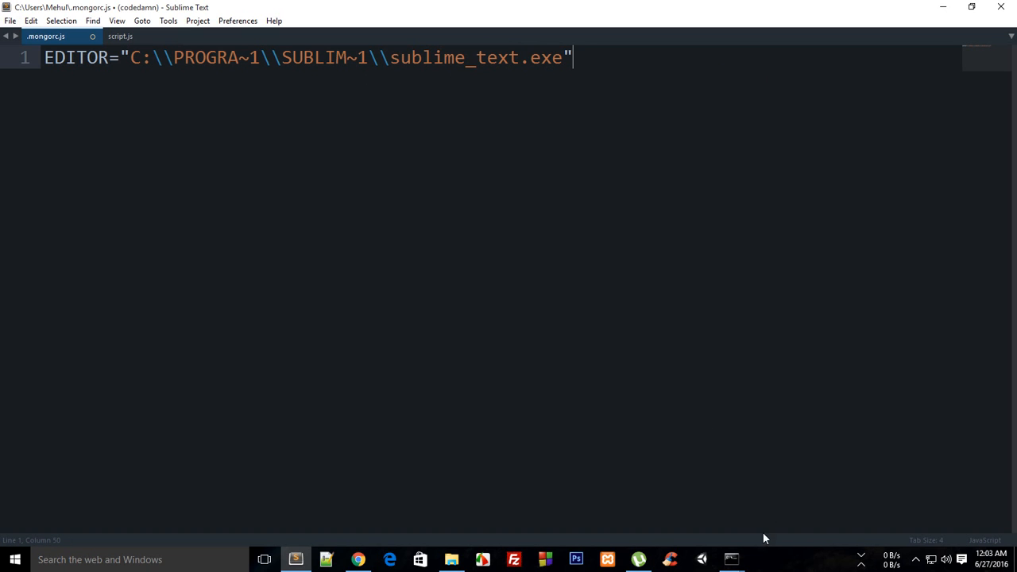
pyautogui.moveTo(65, 89)
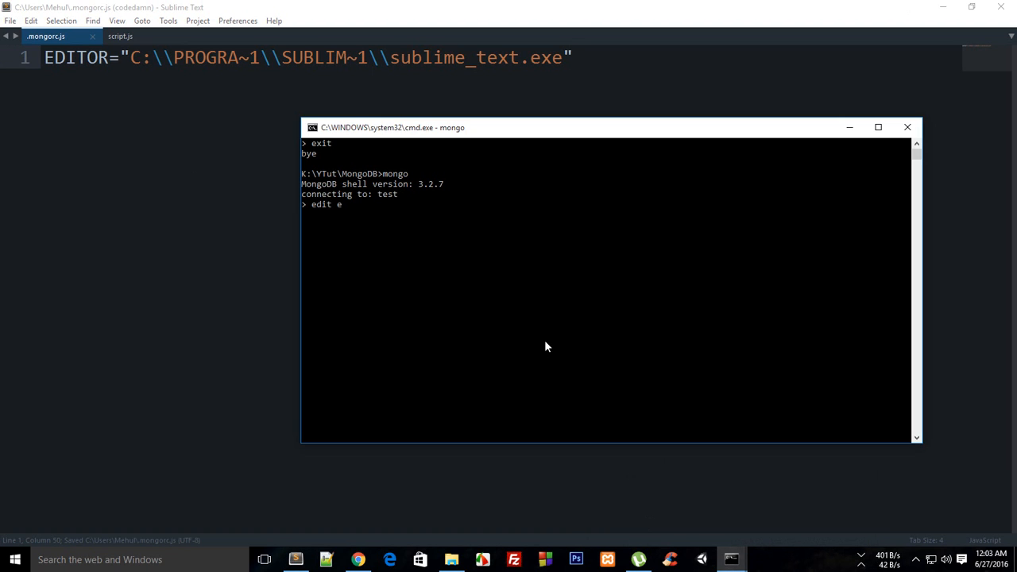
# Step: Restart mongo, define var myObj = {}, and run edit myObj
pyautogui.press('Return')
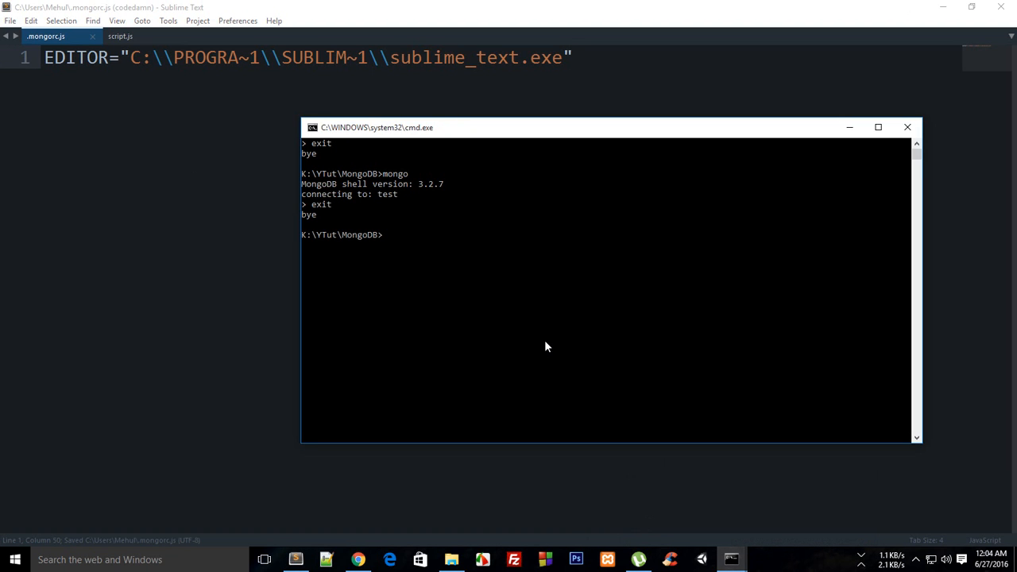
pyautogui.write('mongo')
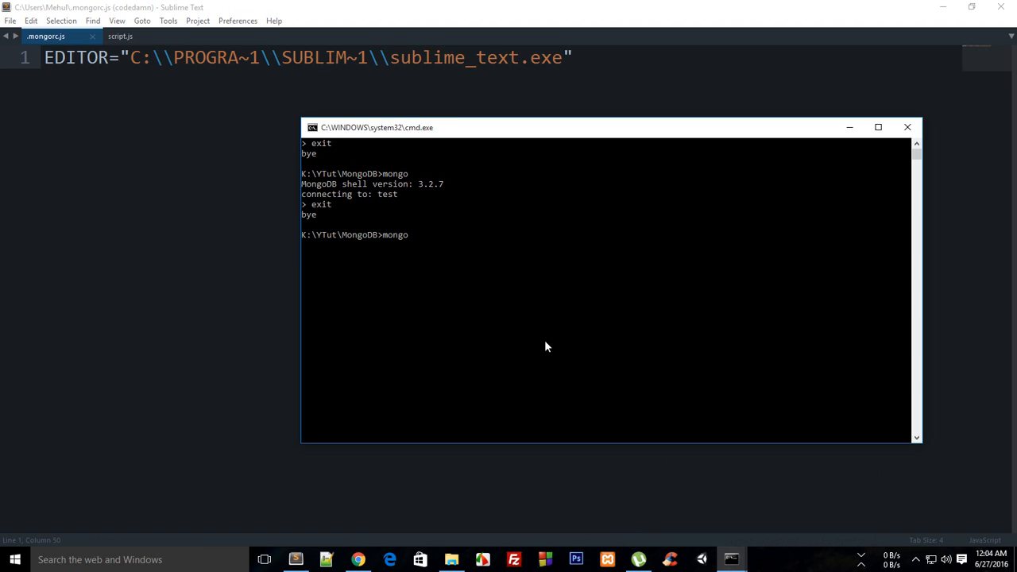
pyautogui.write('var o')
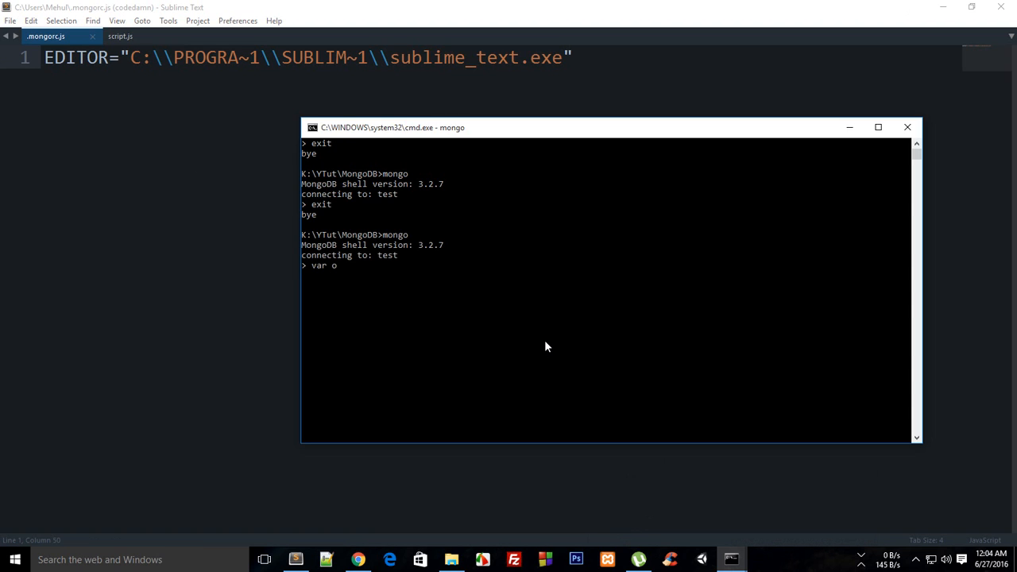
pyautogui.write('myObj = {};')
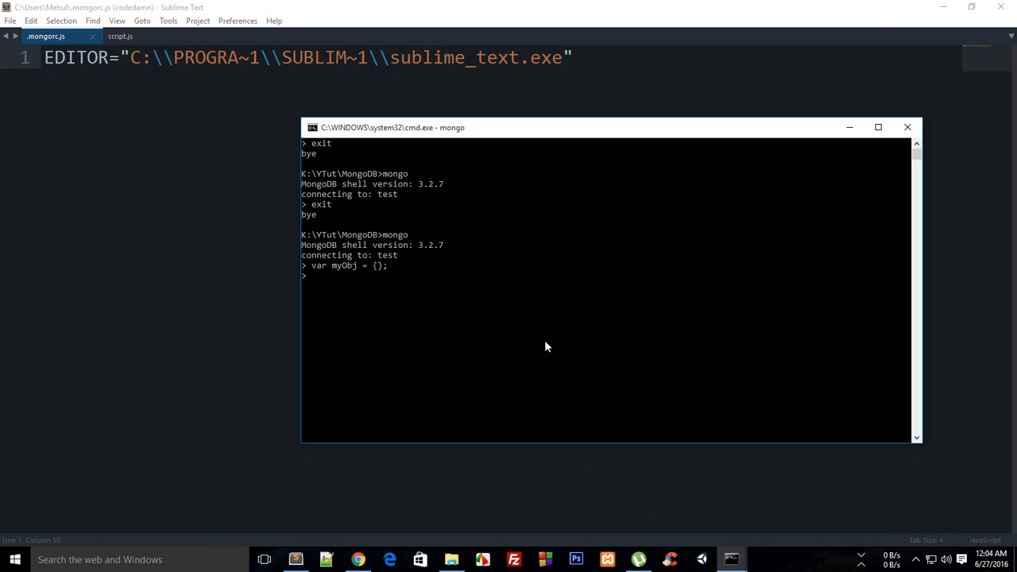
pyautogui.write('edit')
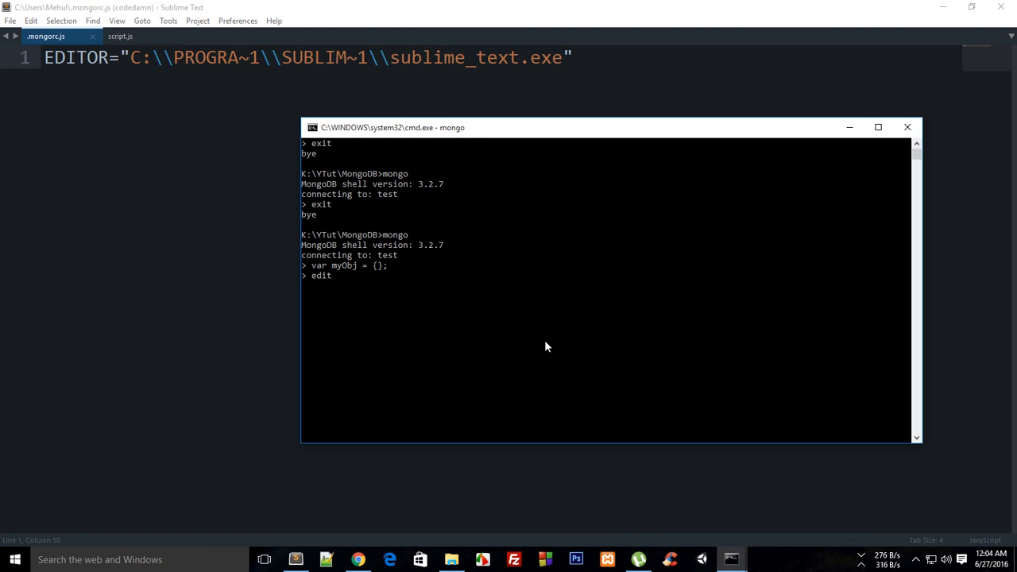
pyautogui.write('myObj')
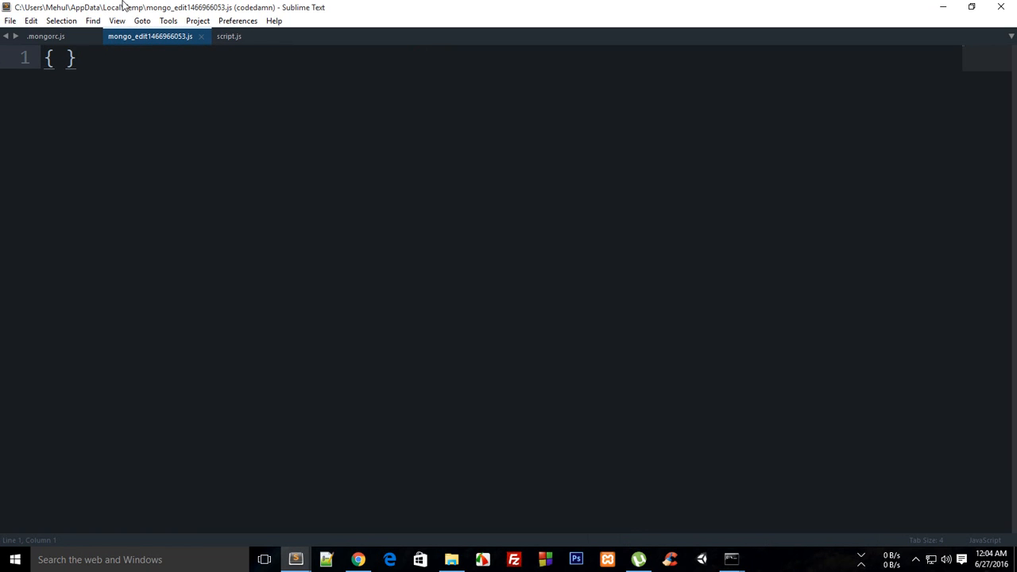
# Step: Add awesomeProp: true and iAmAWesome: "very true" to the myObj temp file and save
pyautogui.click(62, 58)
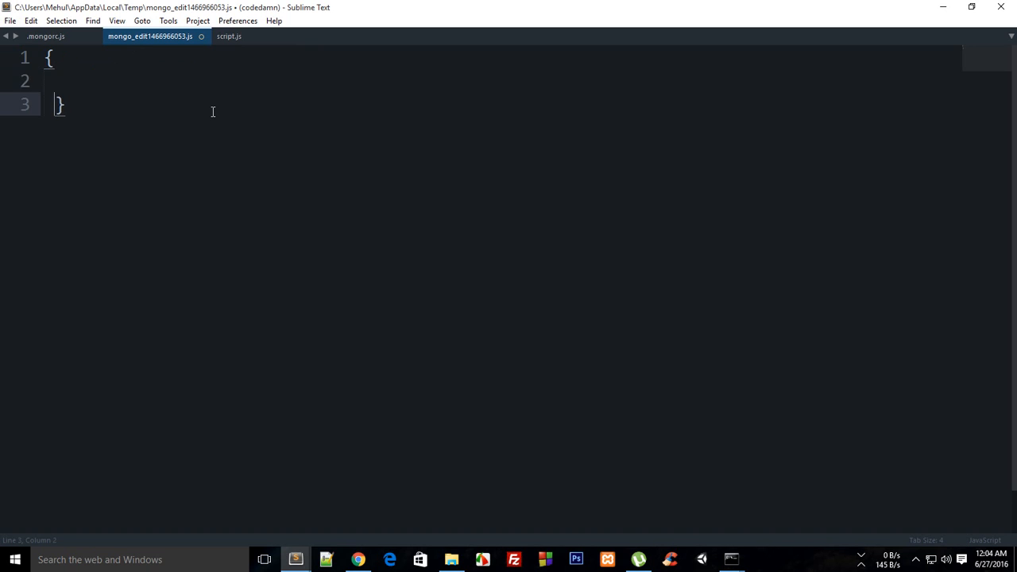
pyautogui.write('awesomeP')
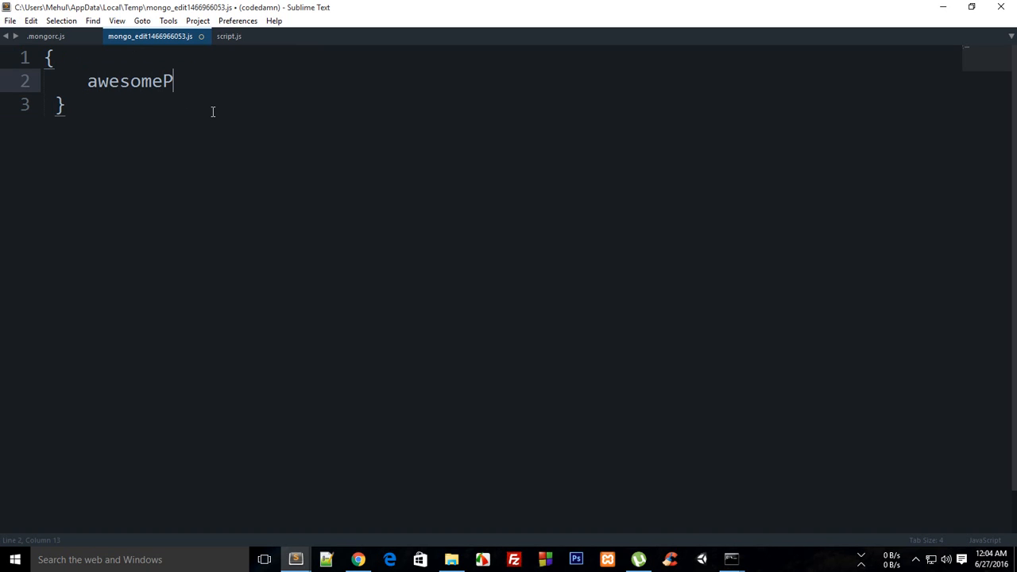
pyautogui.write('rop: true"')
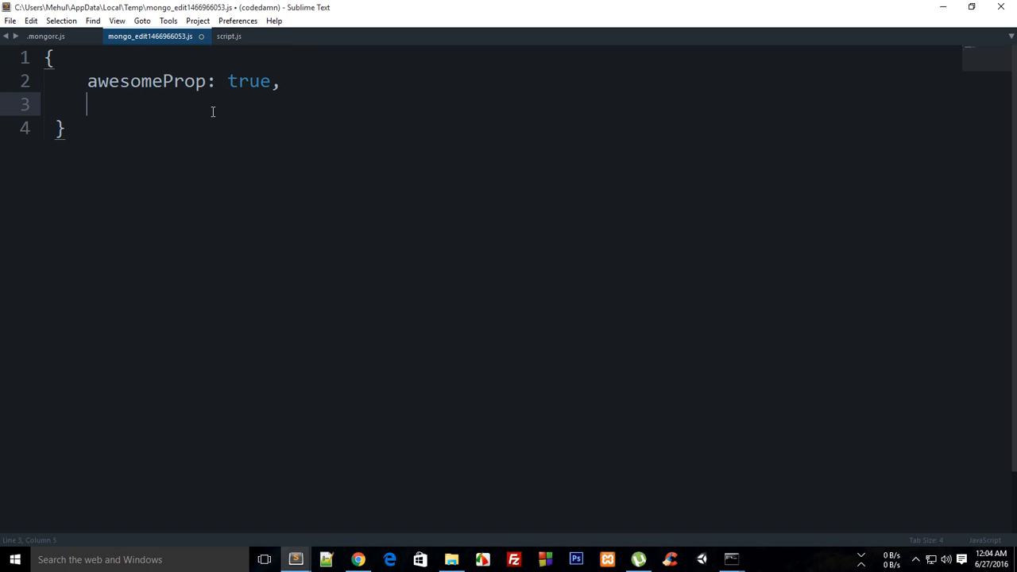
pyautogui.write('iAmAWesome')
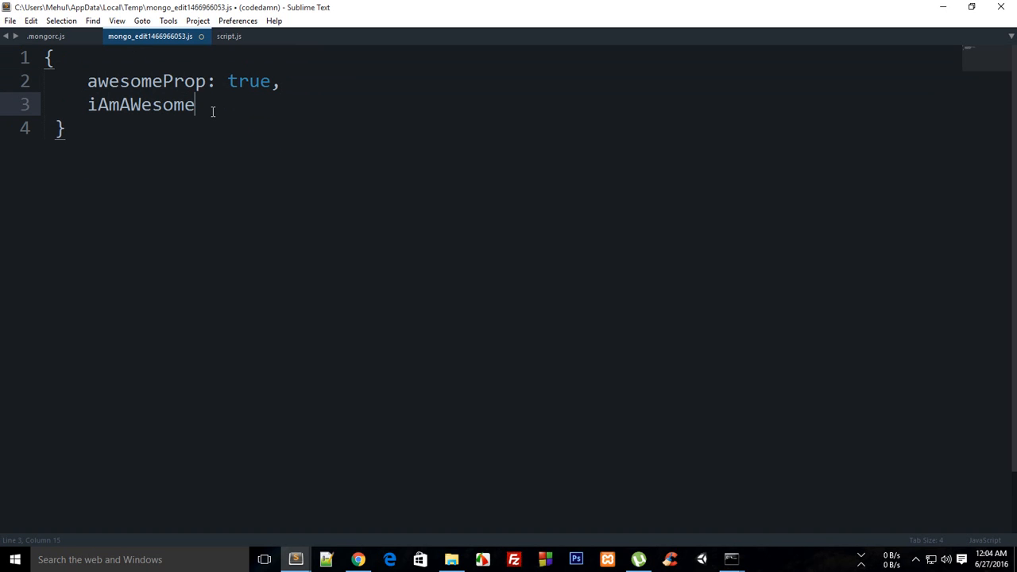
pyautogui.write(': false')
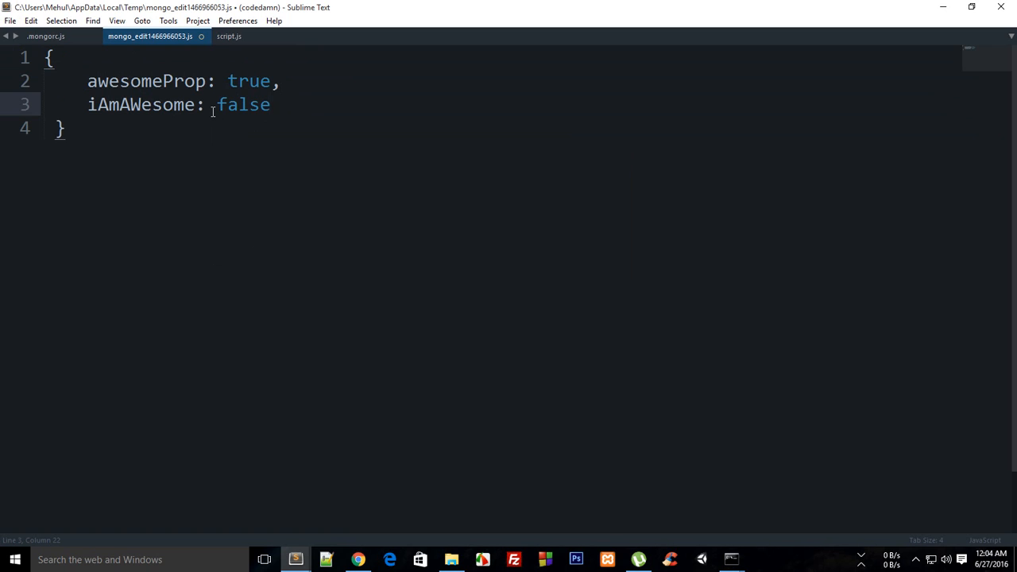
pyautogui.press('Backspace')
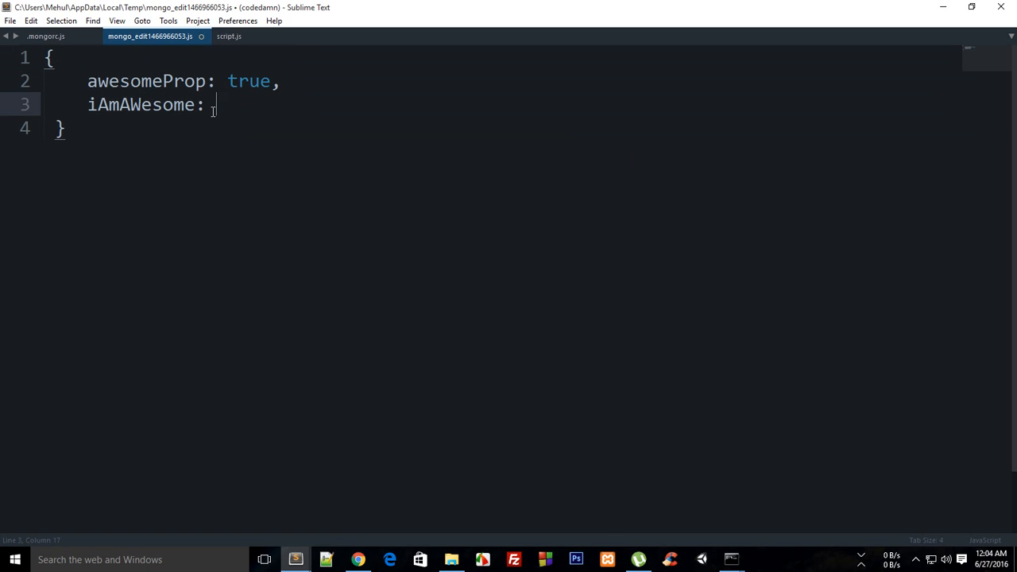
pyautogui.write('"very true')
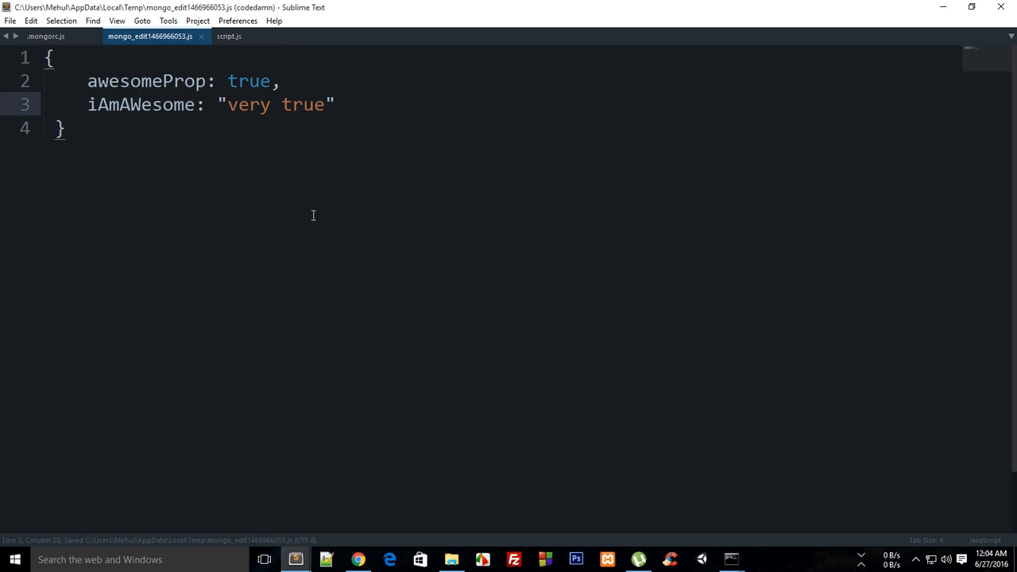
pyautogui.moveTo(731, 398)
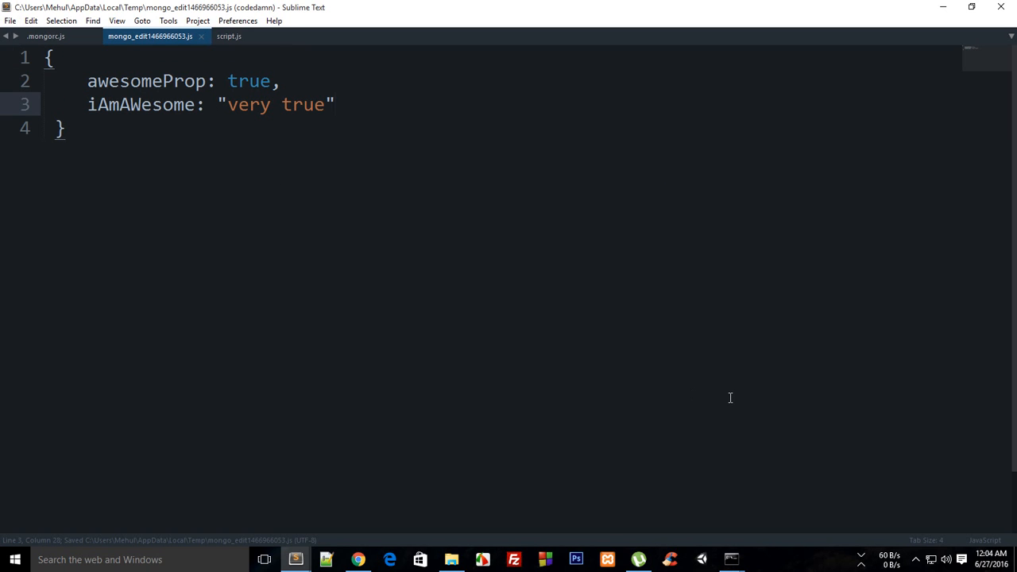
pyautogui.click(334, 104)
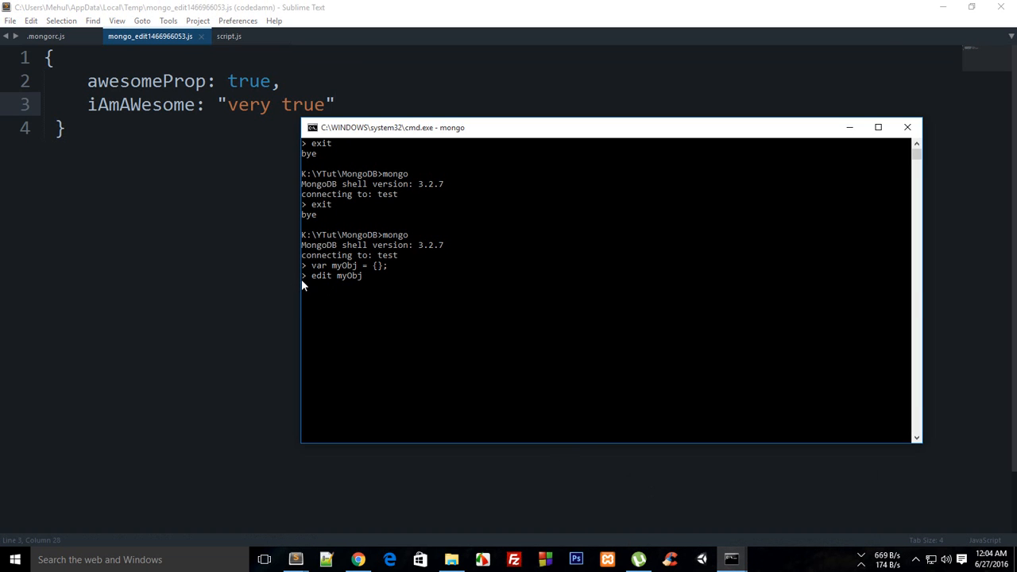
pyautogui.moveTo(311, 288)
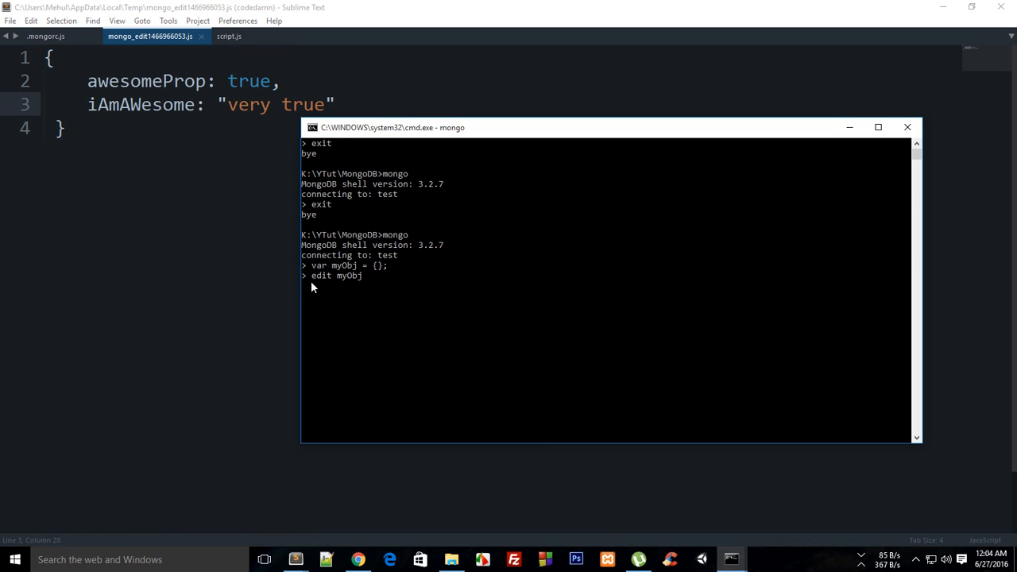
pyautogui.moveTo(303, 287)
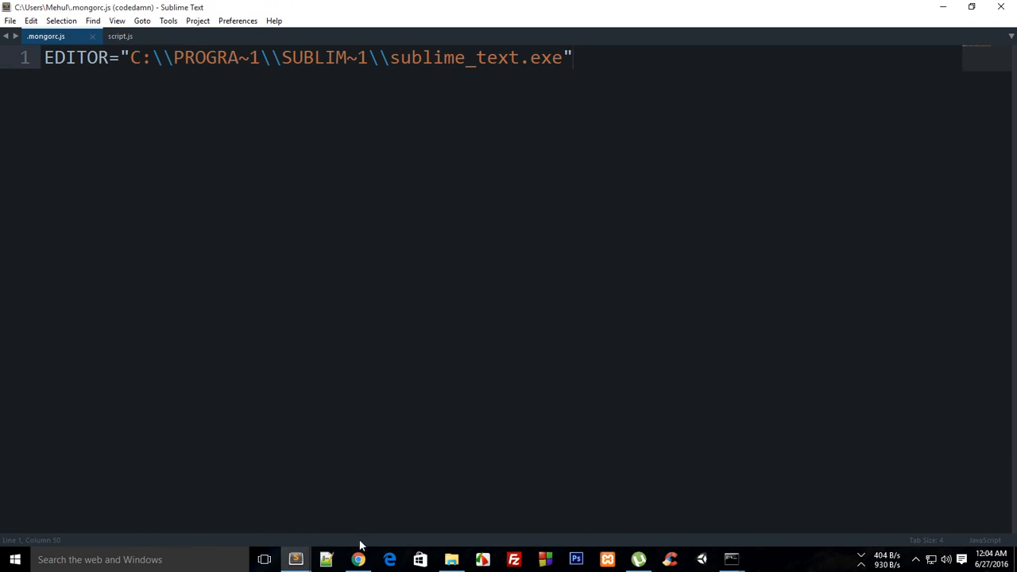
pyautogui.moveTo(399, 484)
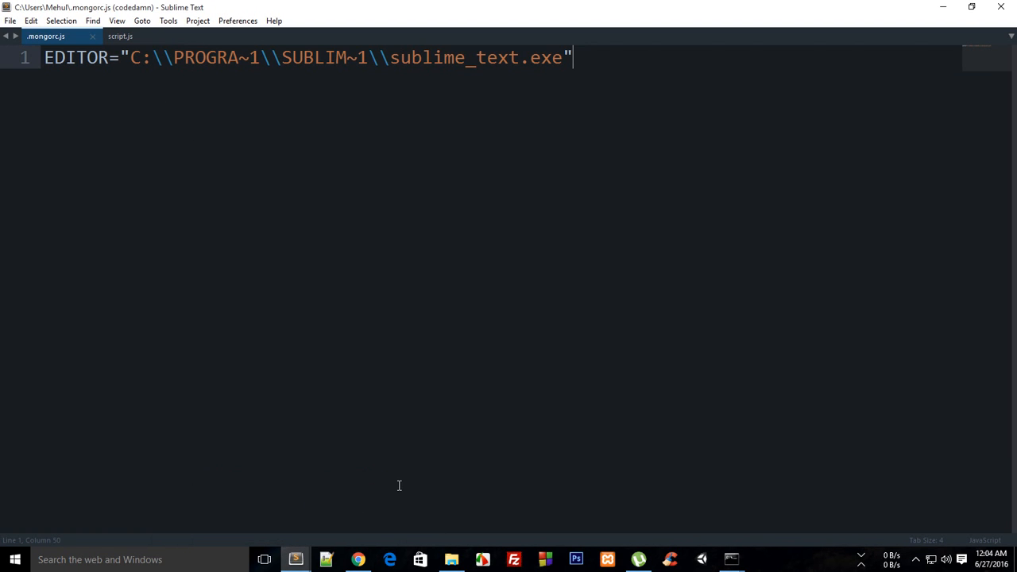
pyautogui.moveTo(284, 542)
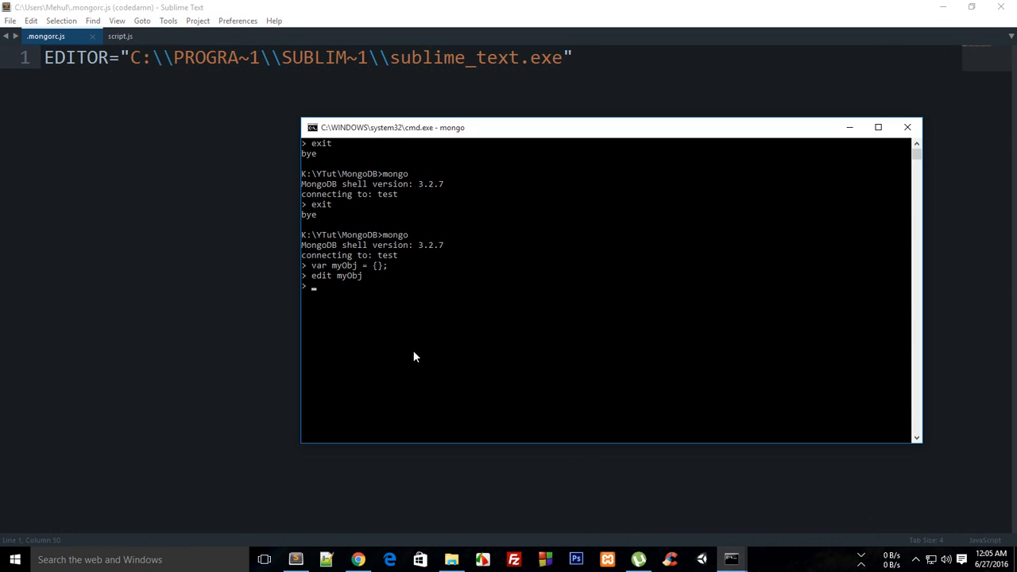
pyautogui.moveTo(518, 337)
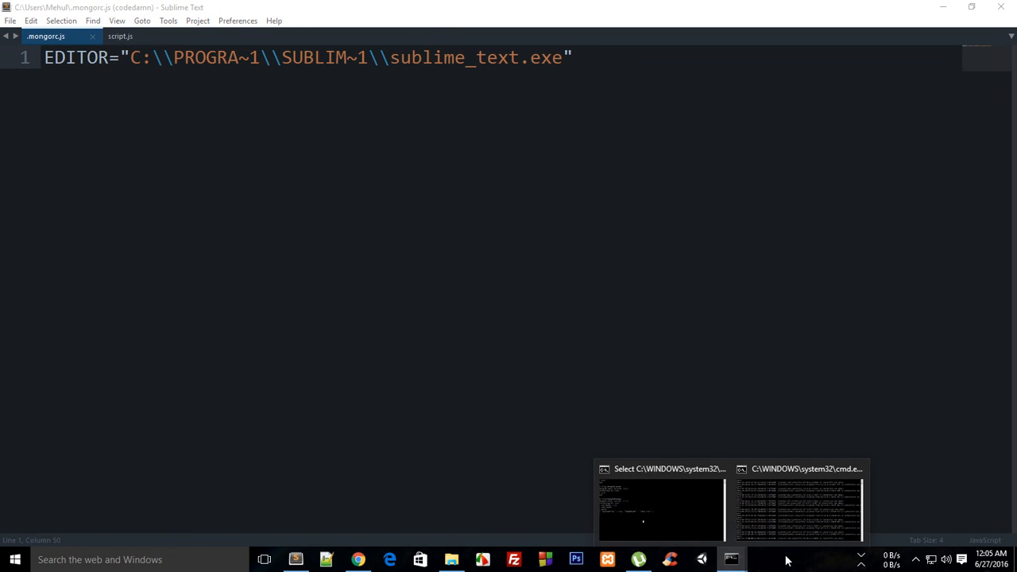
# Step: Print myObj in the shell, view it again in Sublime, and close the temp tab
pyautogui.click(798, 505)
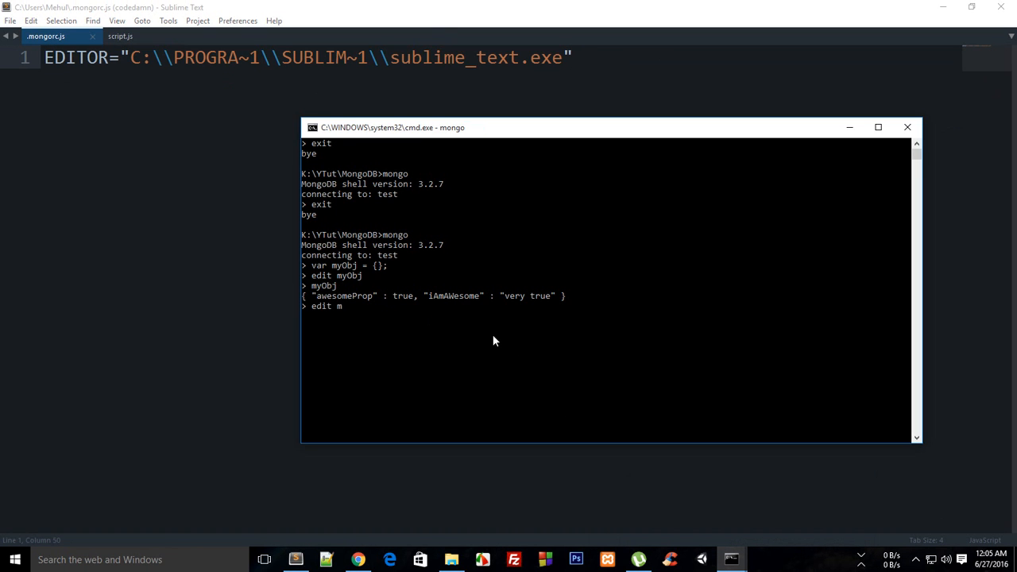
pyautogui.write('yObj')
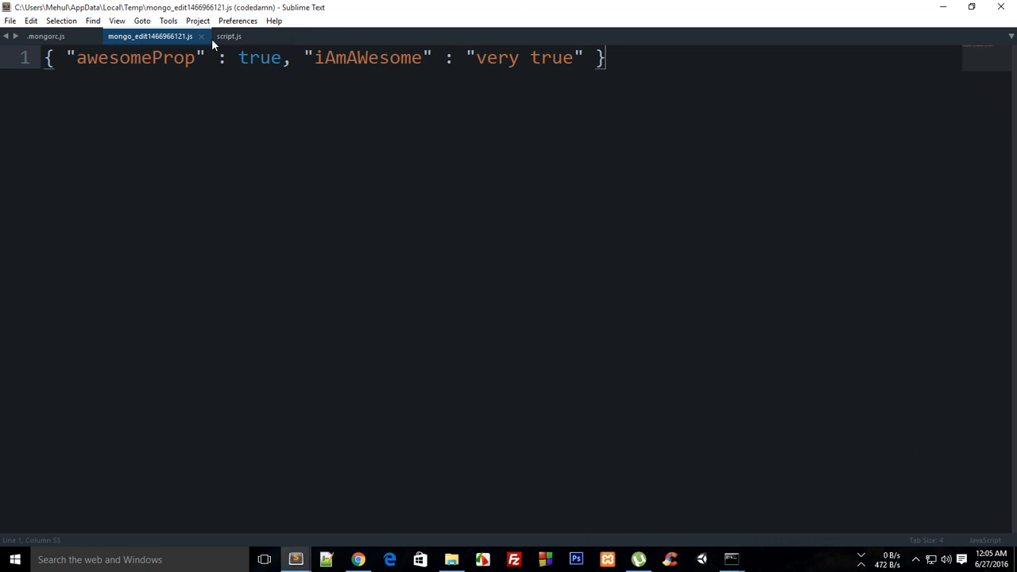
pyautogui.click(46, 36)
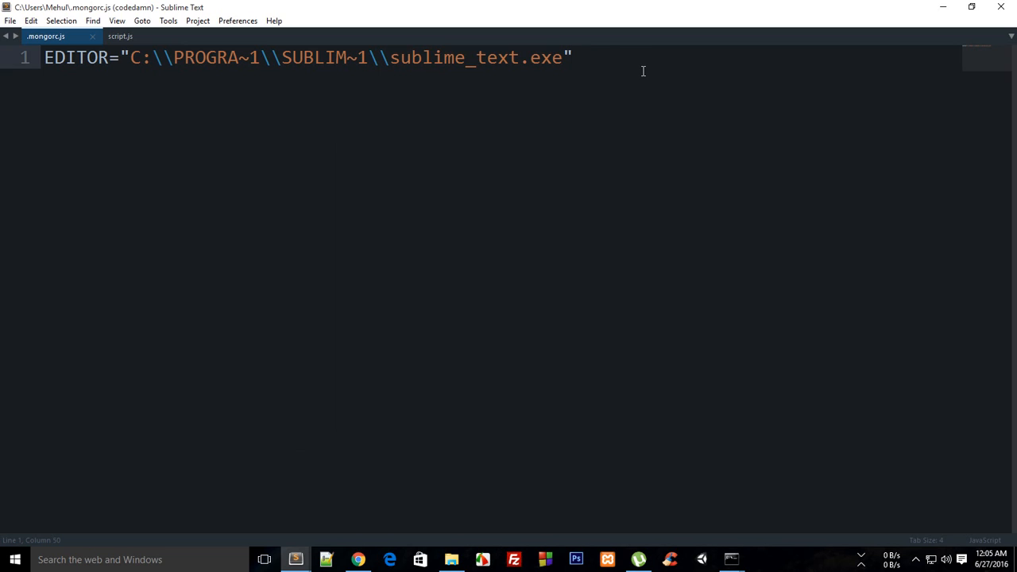
# Step: Add prompt = function() { return db+" $"; } below the EDITOR line and save
pyautogui.press('enter')
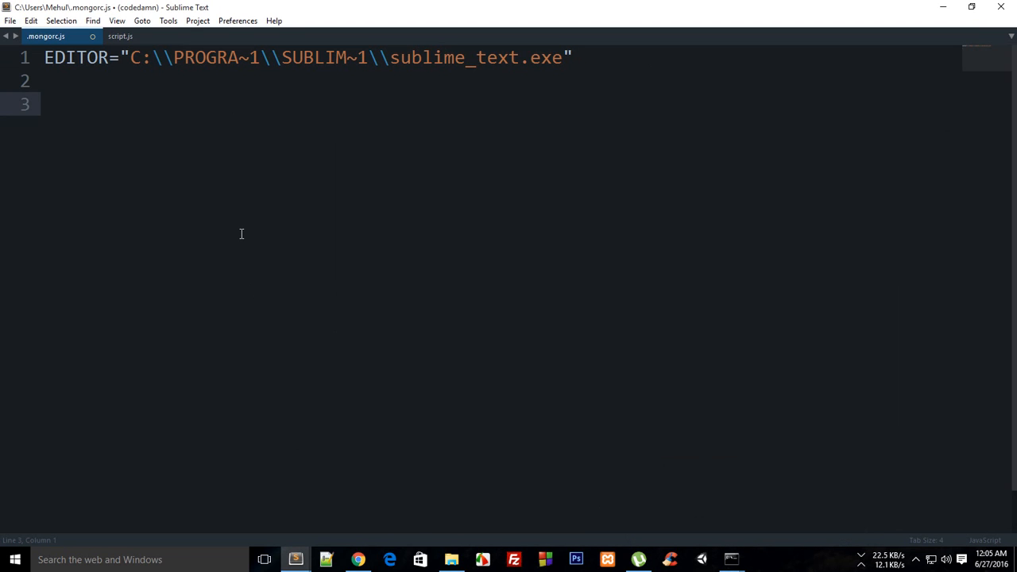
pyautogui.write('prompt =')
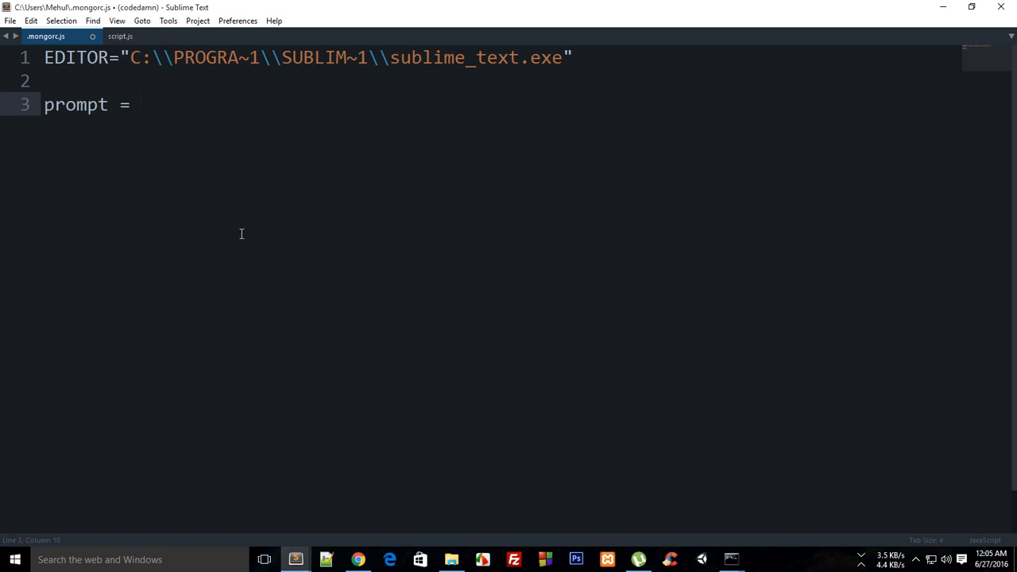
pyautogui.write('functyi')
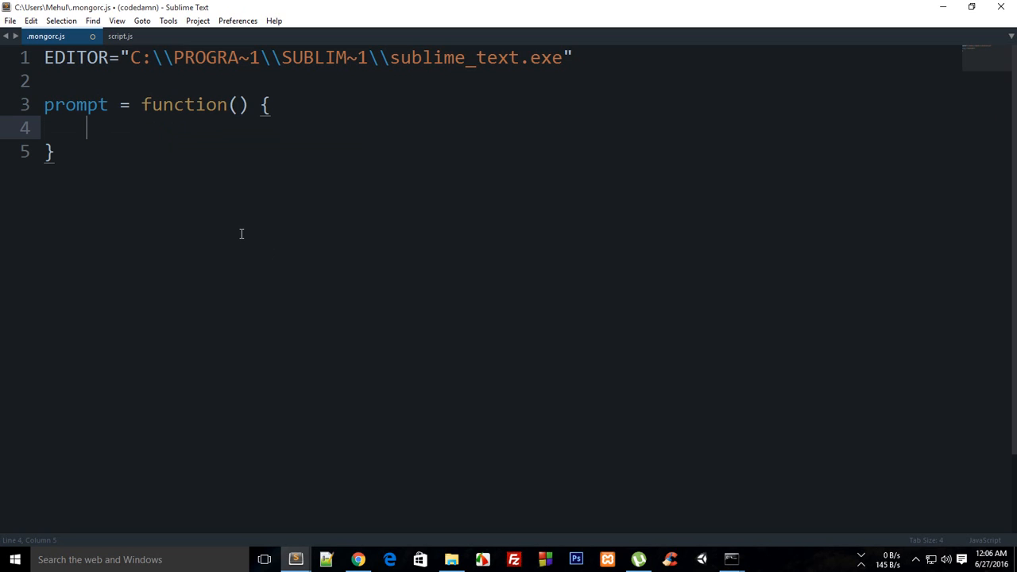
pyautogui.write('return d')
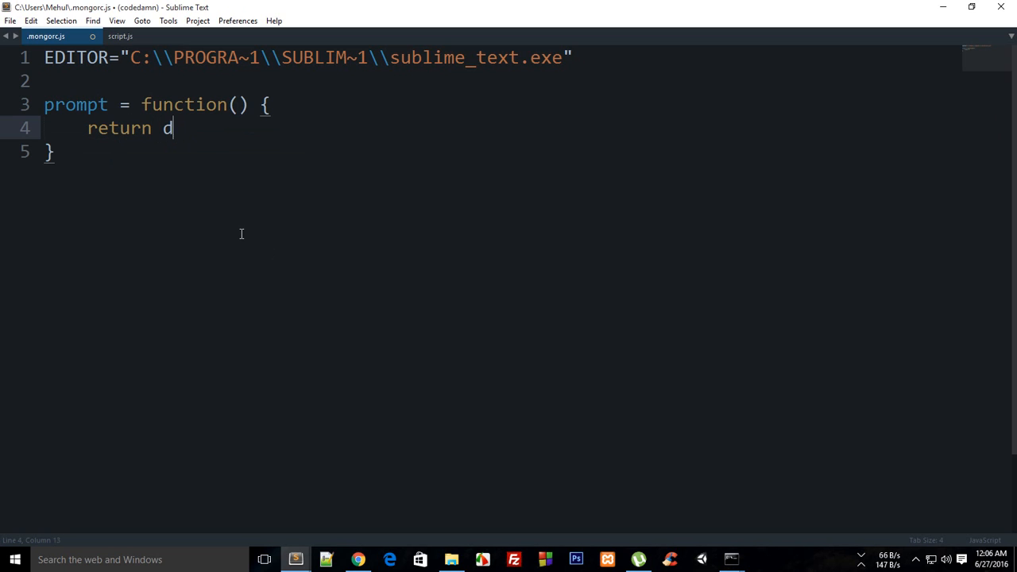
pyautogui.write('b;')
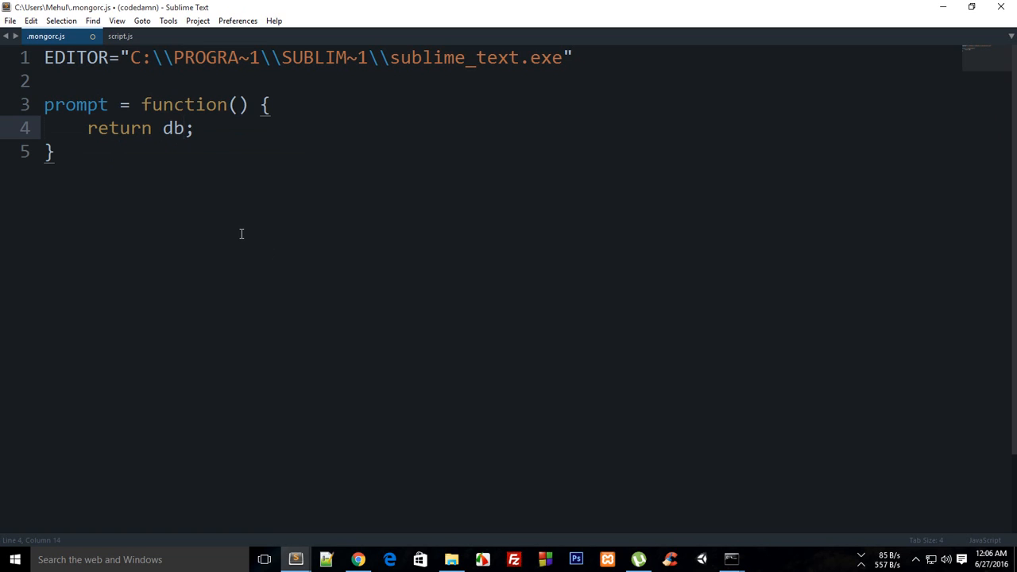
pyautogui.write('+"  "')
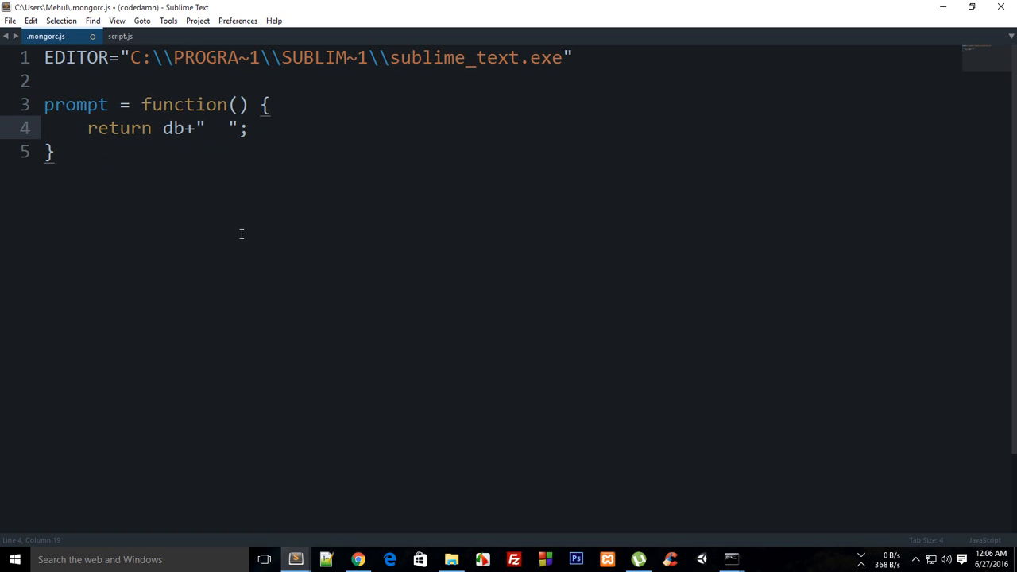
pyautogui.write('$')
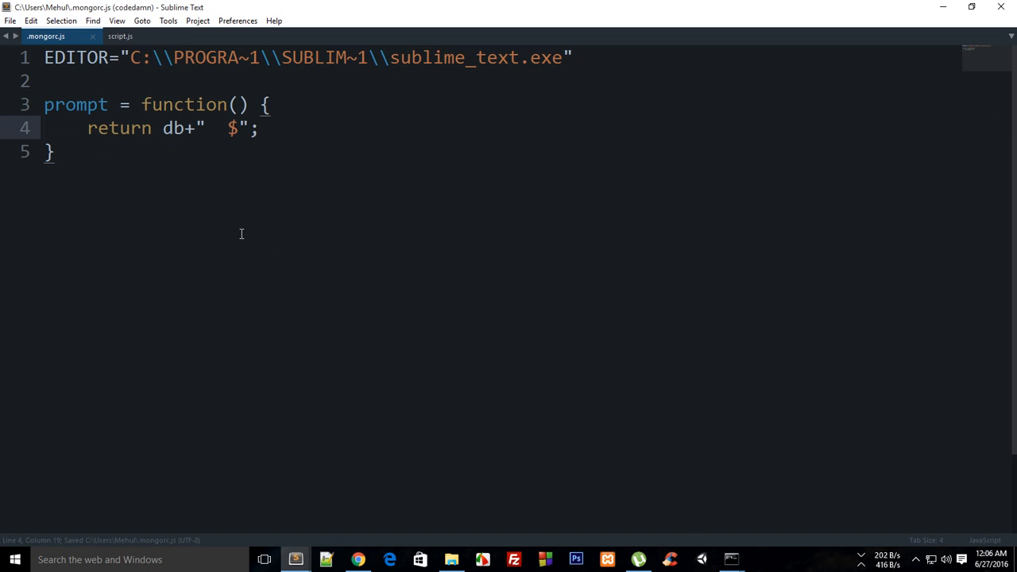
pyautogui.moveTo(729, 559)
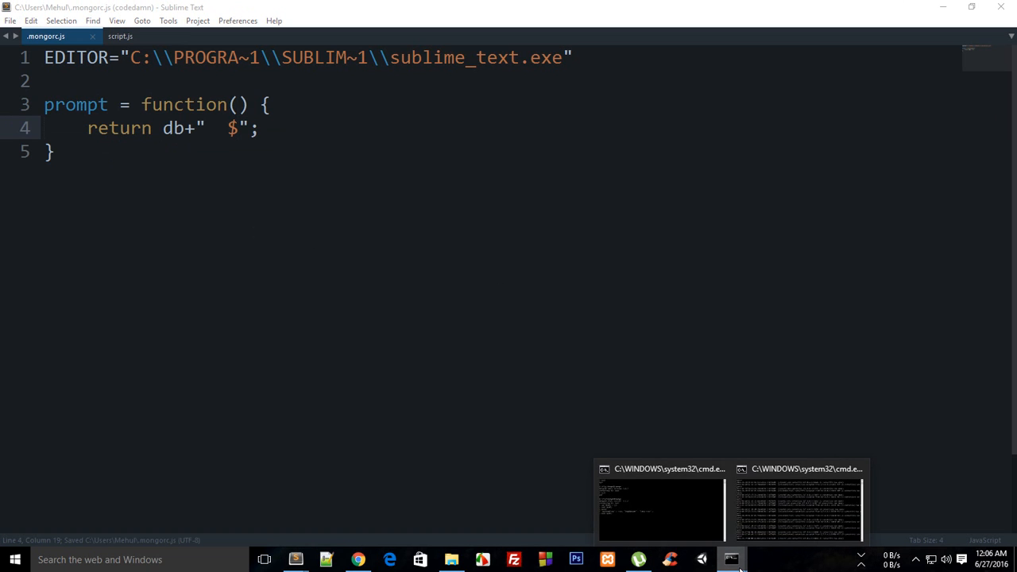
# Step: Restart mongo to see the 'test $' prompt, then use mDB to get 'mDB $'
pyautogui.click(799, 509)
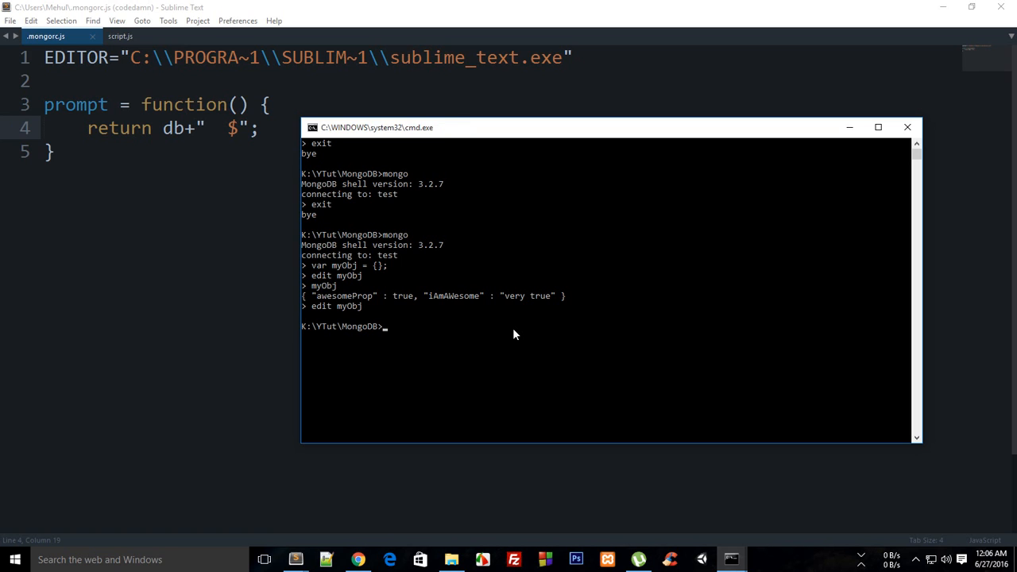
pyautogui.write('mon')
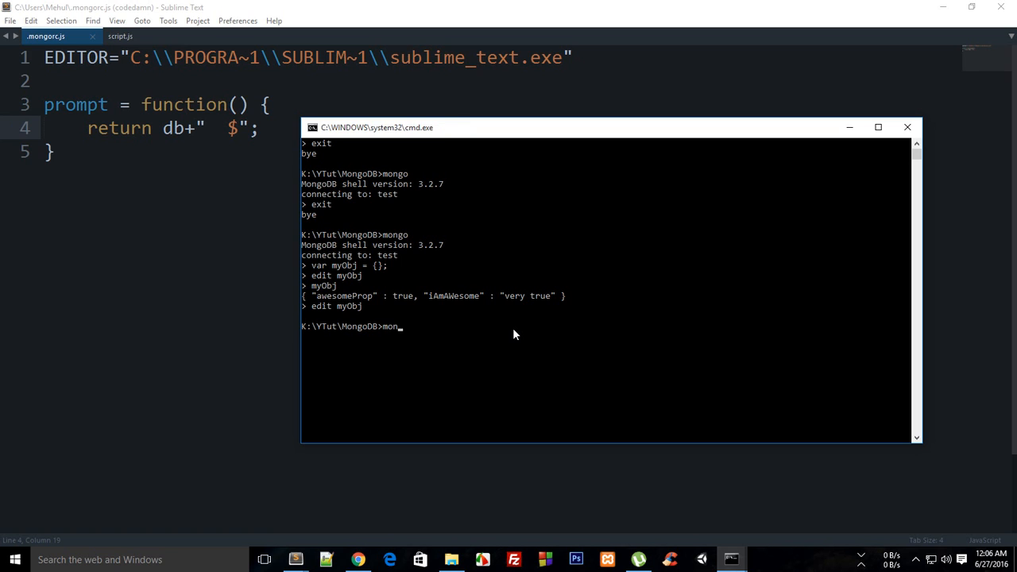
pyautogui.press('Return')
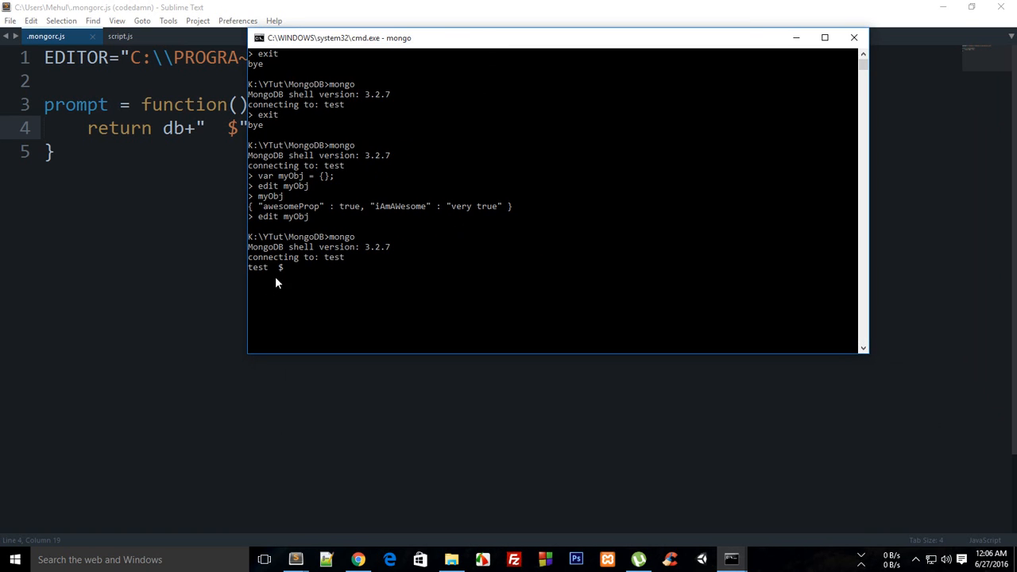
pyautogui.moveTo(248, 197)
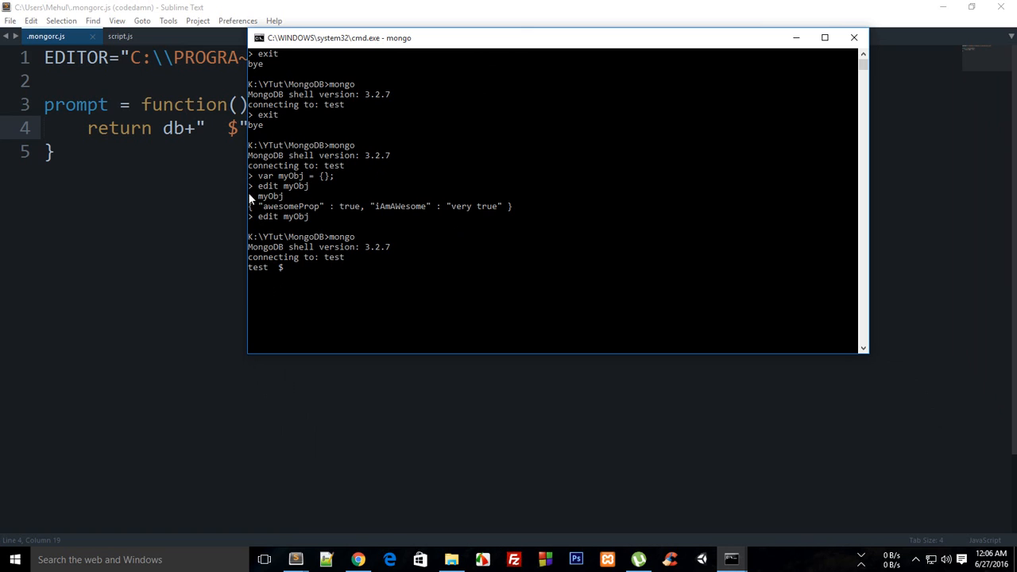
pyautogui.moveTo(248, 166)
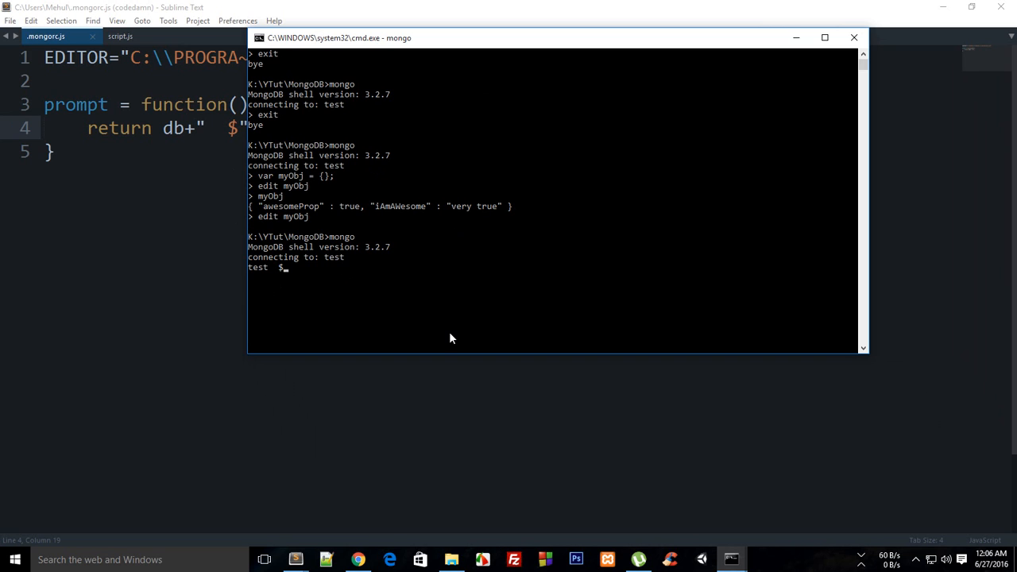
pyautogui.moveTo(260, 275)
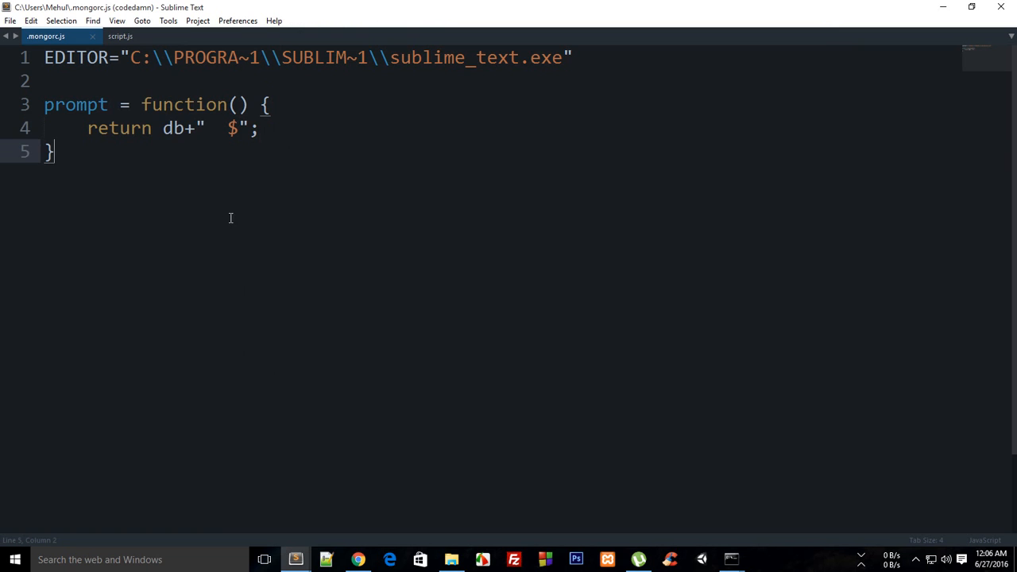
pyautogui.moveTo(730, 560)
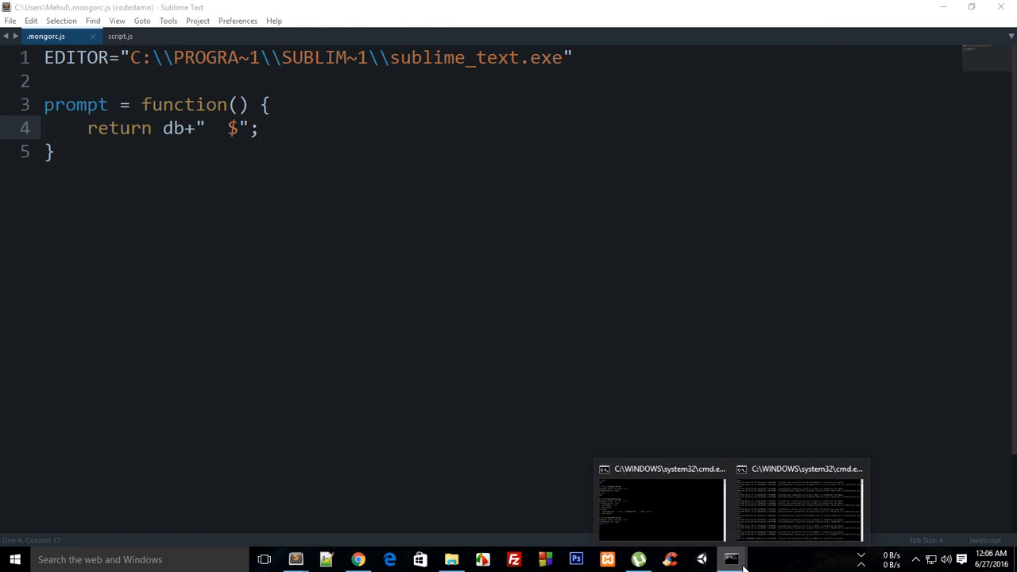
pyautogui.click(799, 509)
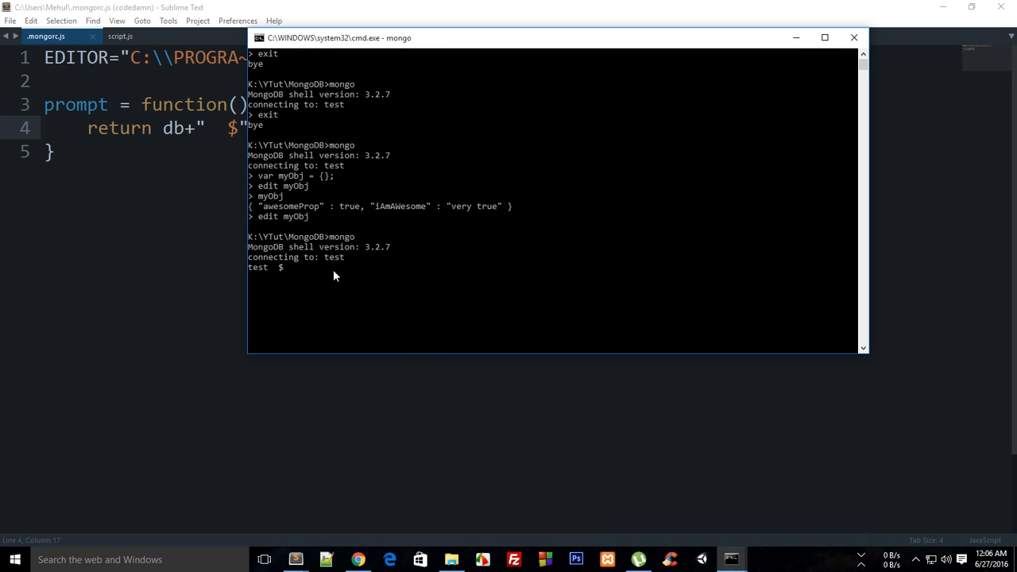
pyautogui.write('use mDB')
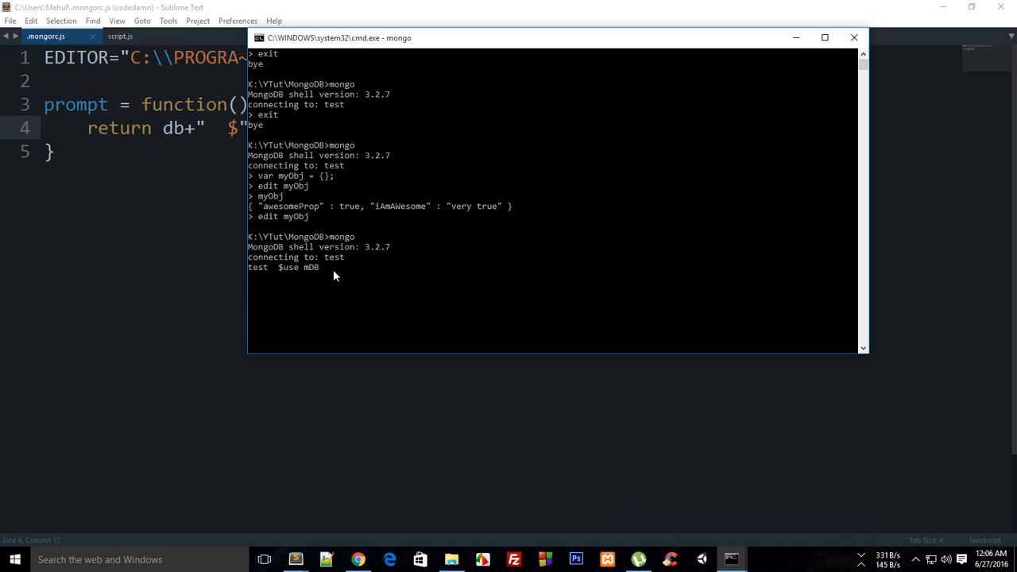
pyautogui.press('Return')
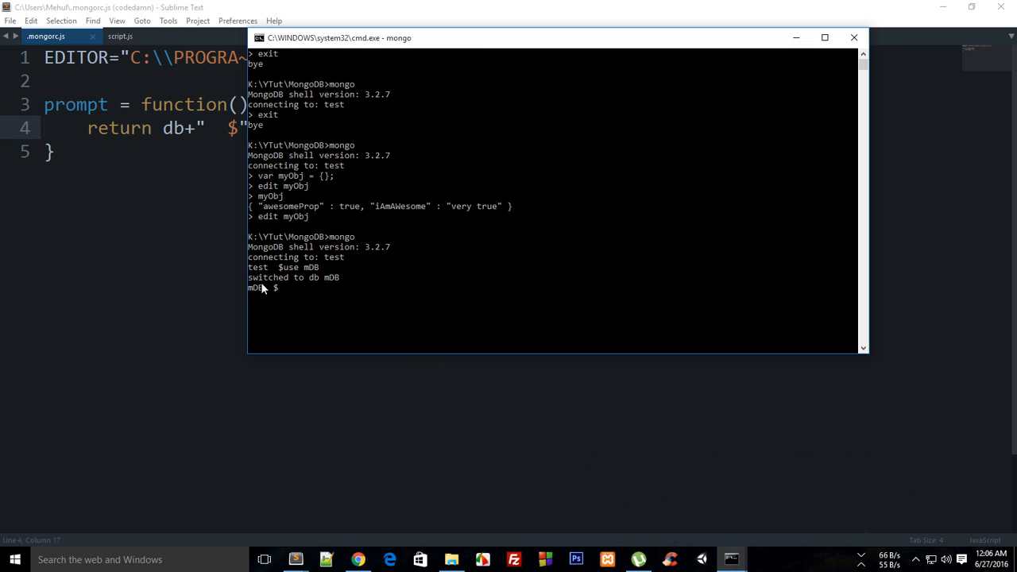
pyautogui.moveTo(267, 312)
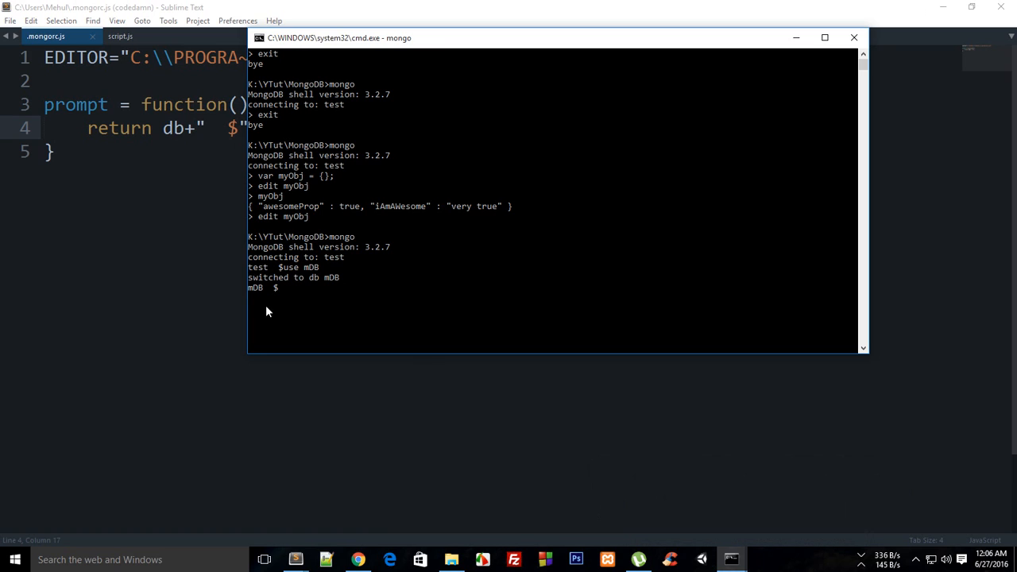
pyautogui.moveTo(666, 303)
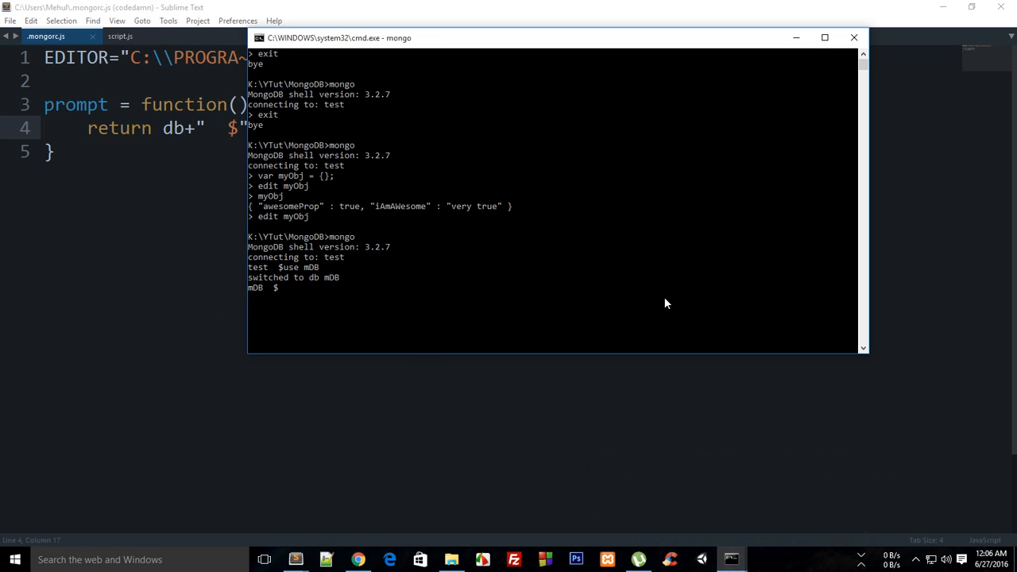
pyautogui.moveTo(318, 283)
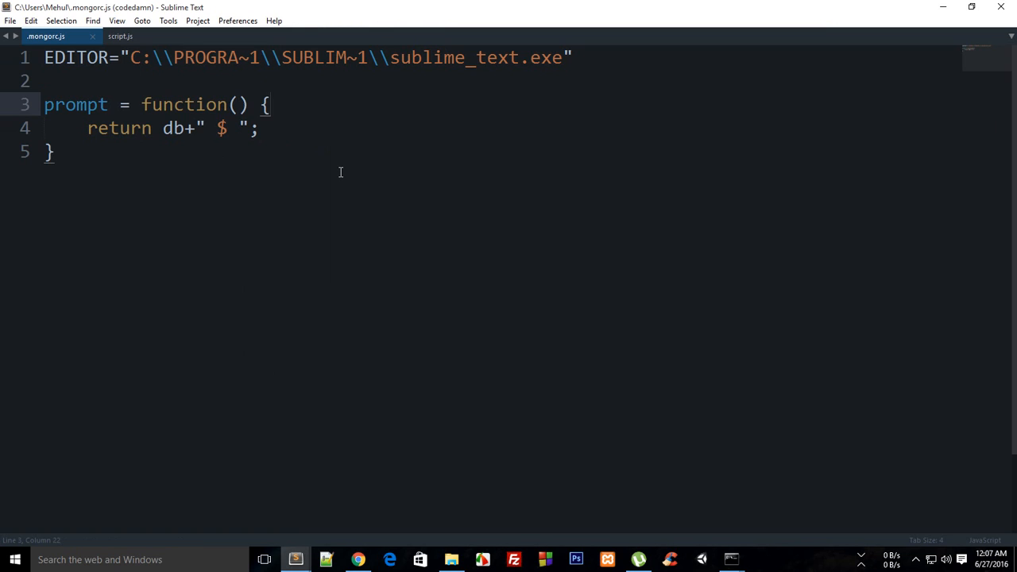
# Step: Add ops = 0; and change the prompt to return db+" "+(++ops)+"$ "
pyautogui.write('ops')
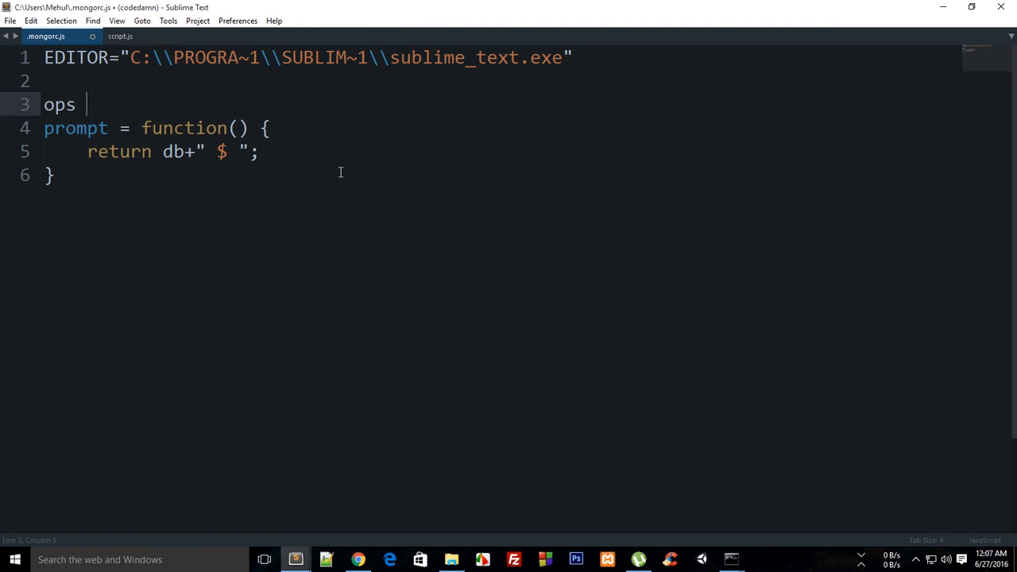
pyautogui.write('= 0;')
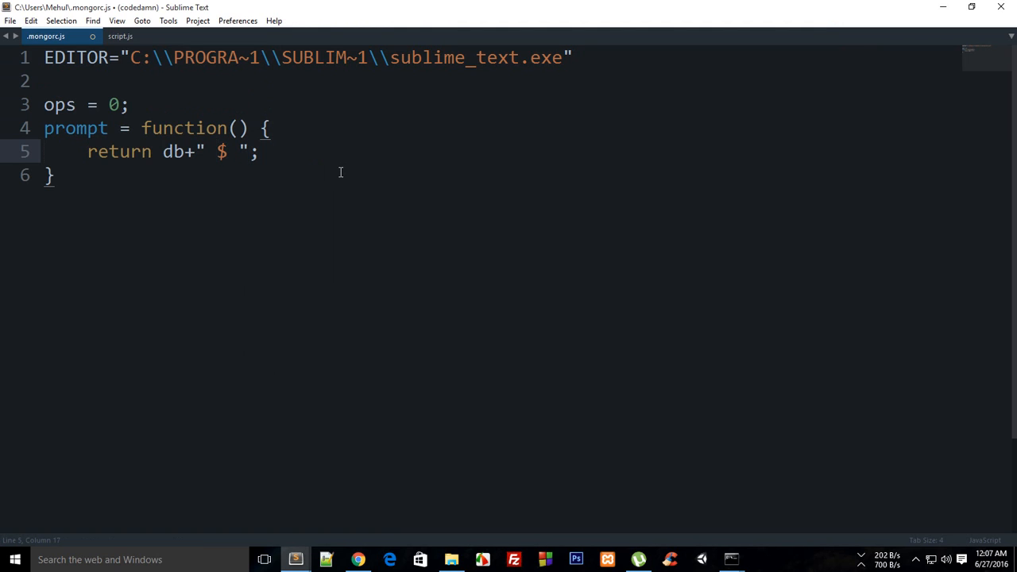
pyautogui.click(227, 151)
pyautogui.write('"')
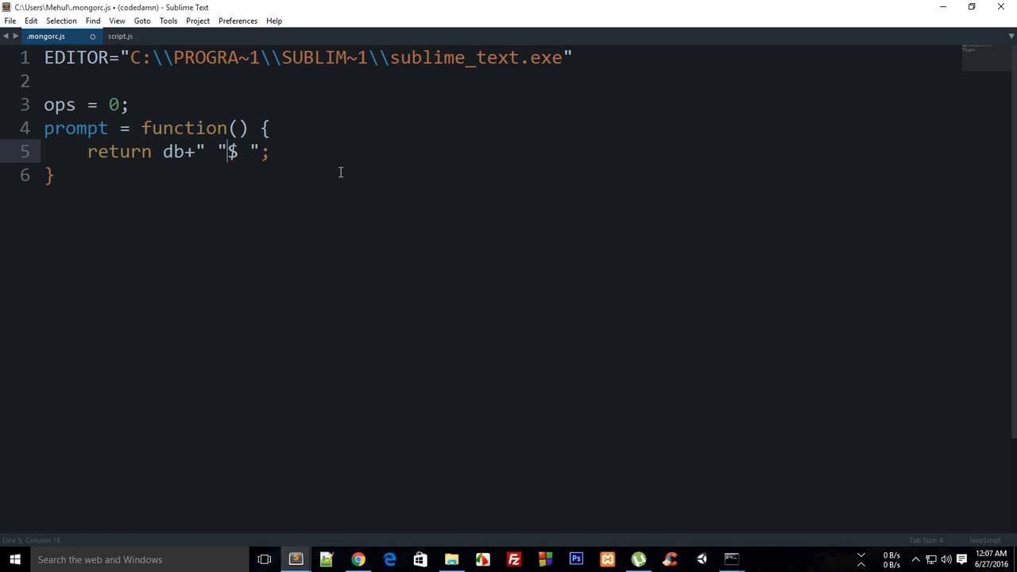
pyautogui.write('+"')
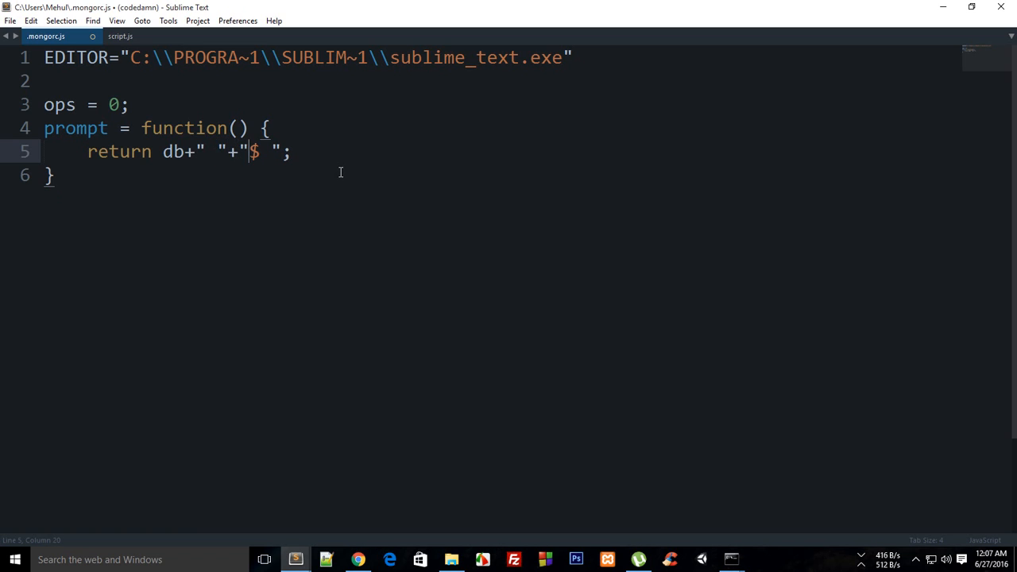
pyautogui.write('+++')
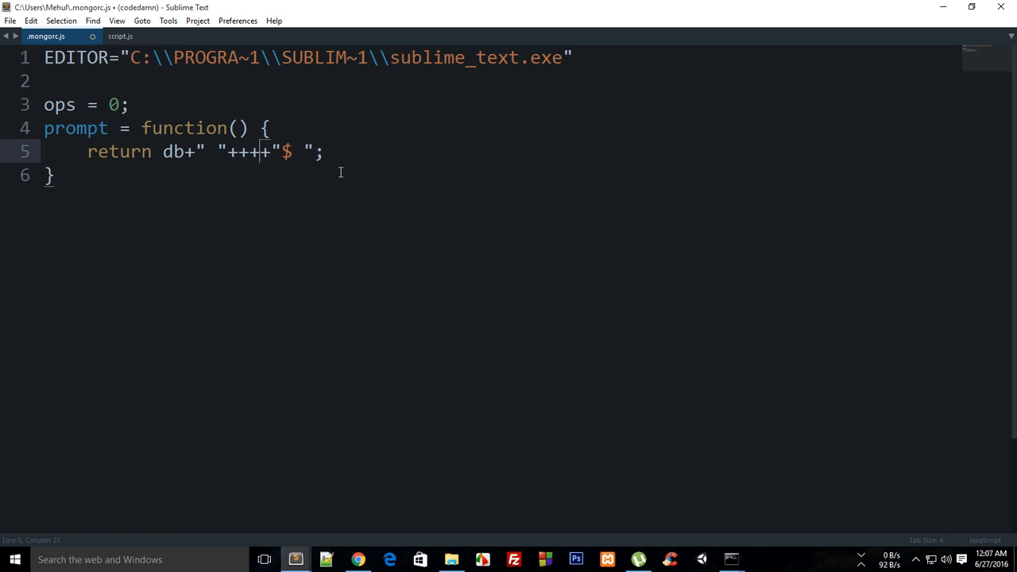
pyautogui.write('ops)')
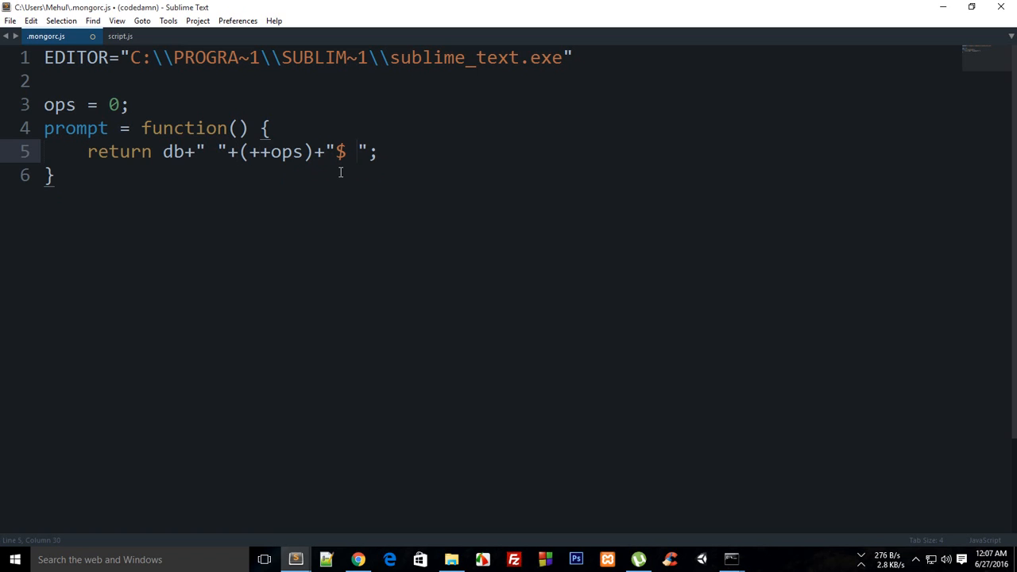
pyautogui.press('ctrl+s')
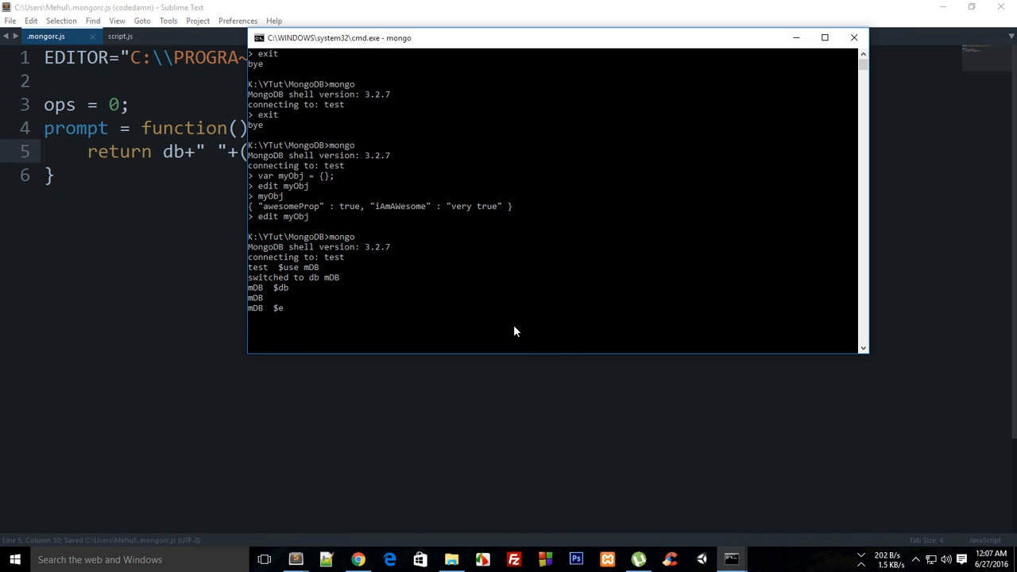
# Step: Restart mongo, then run show dbs, use mDB and mDB.mDB.find(), reaching mDB 4$
pyautogui.write('exit')
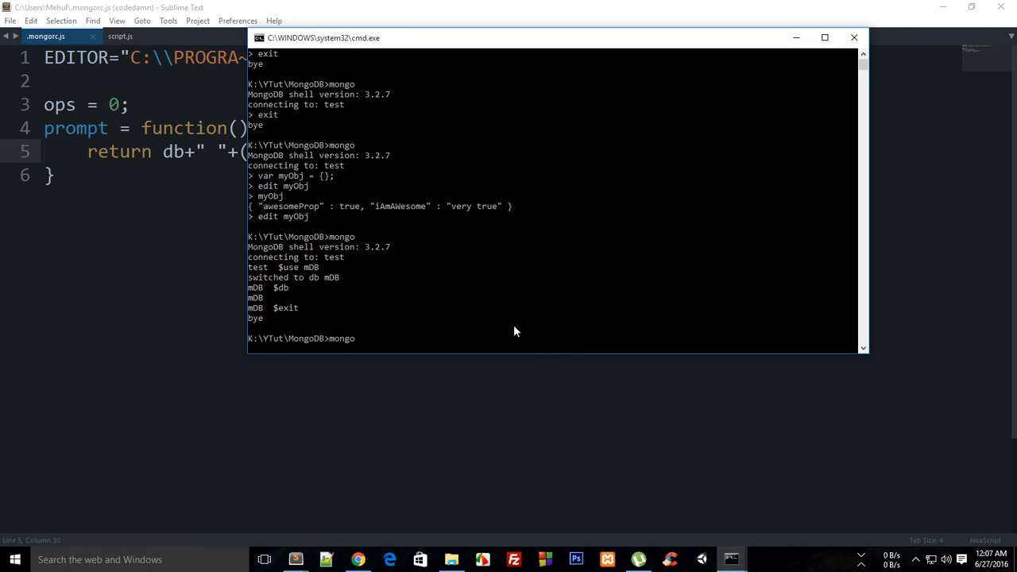
pyautogui.press('Return')
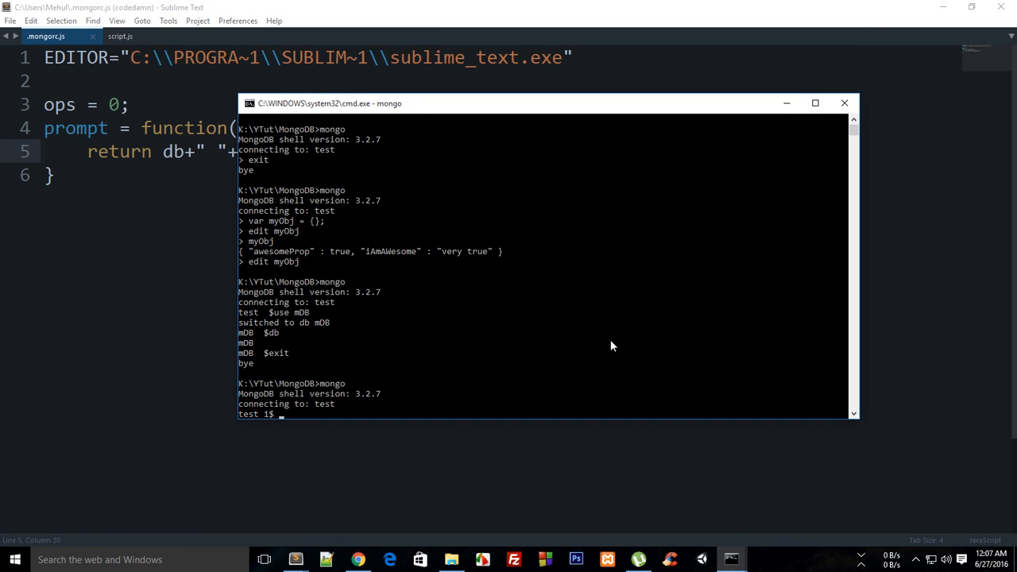
pyautogui.write('show dbs')
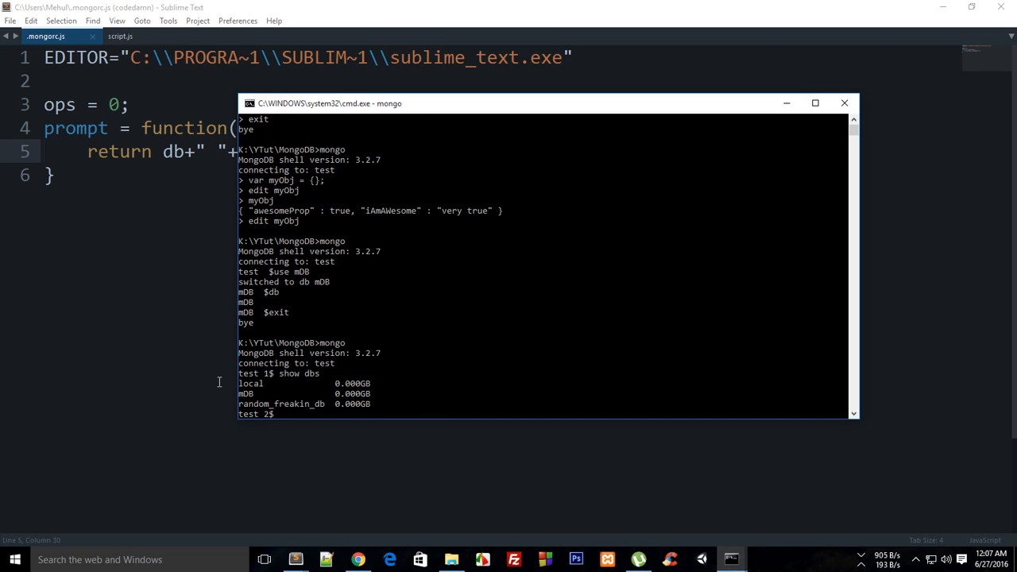
pyautogui.moveTo(511, 402)
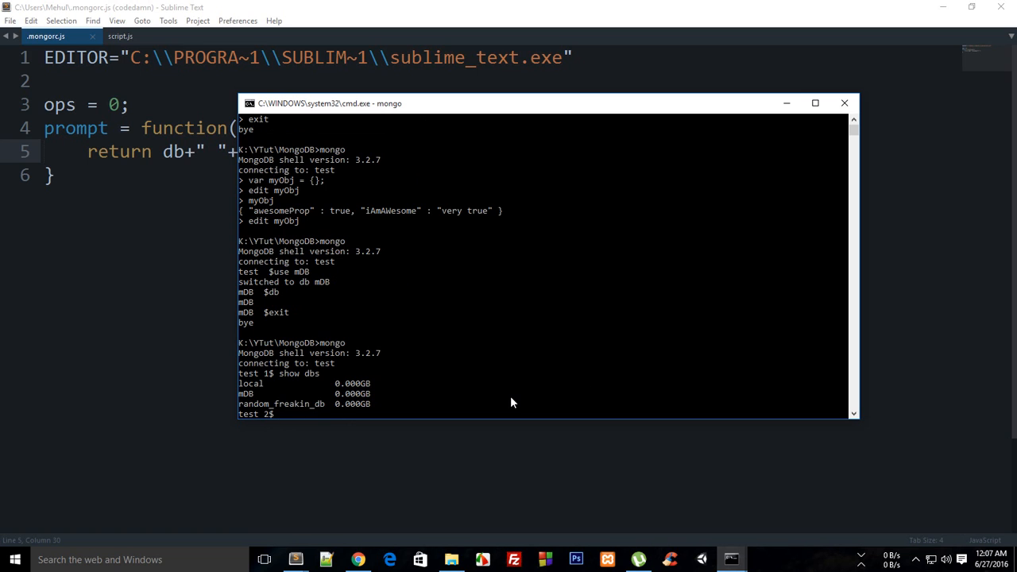
pyautogui.write('use')
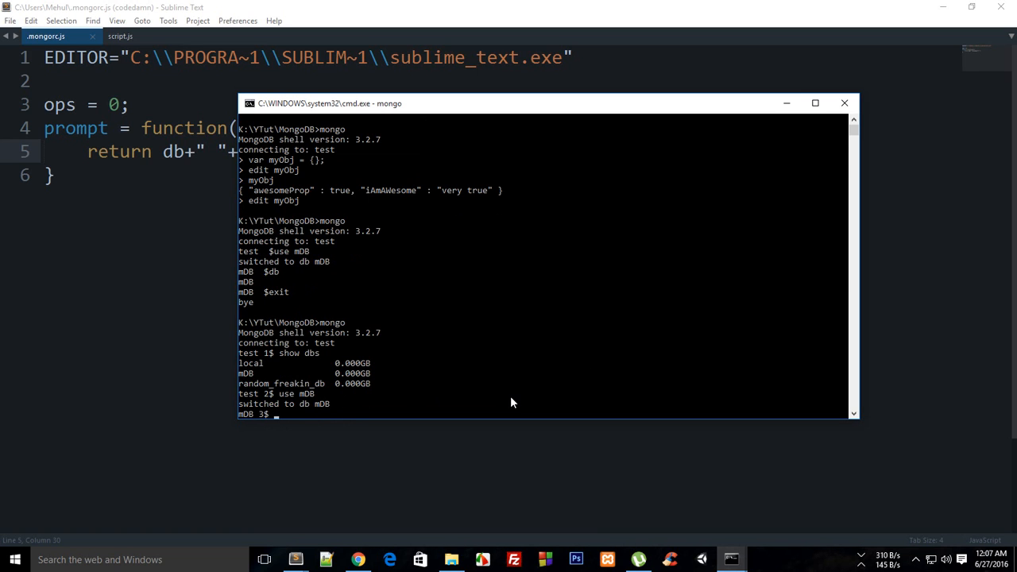
pyautogui.write('mDB')
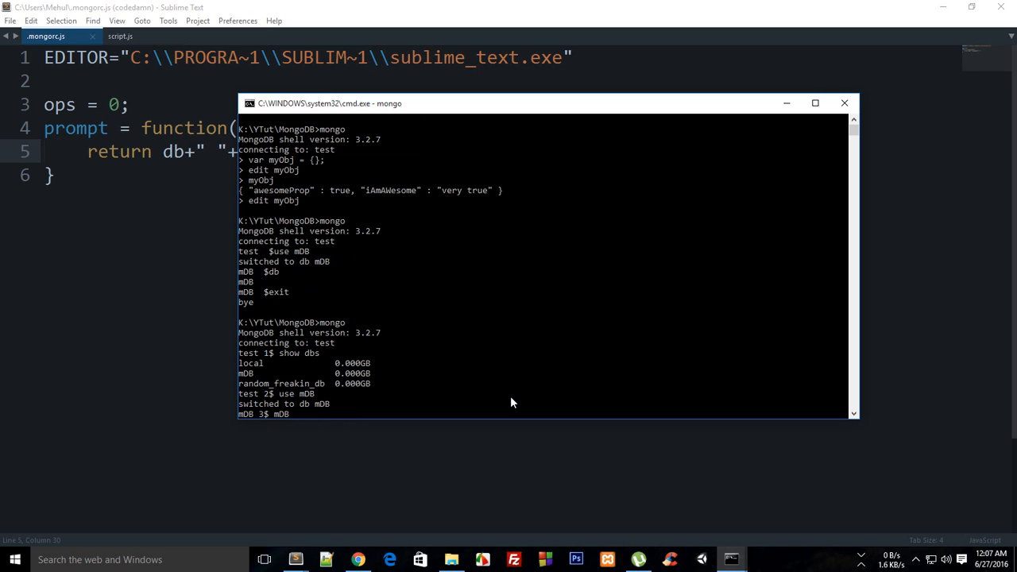
pyautogui.write('.')
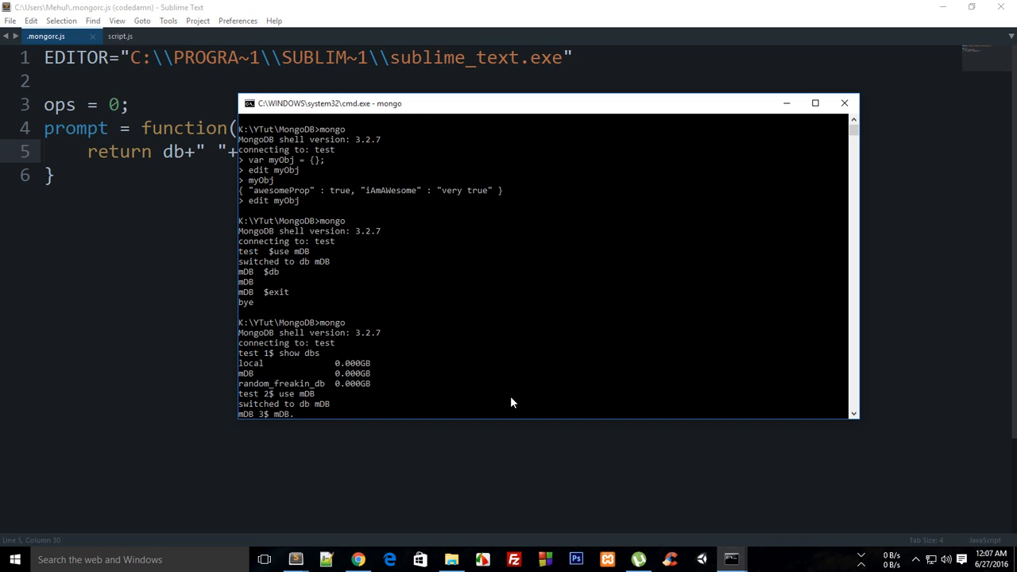
pyautogui.write('.mDB.find(')
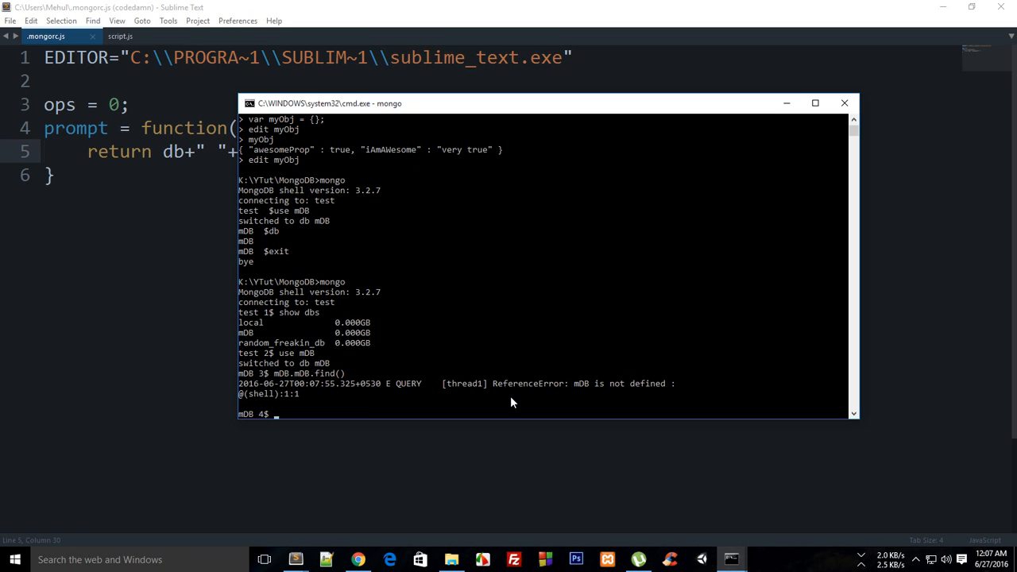
pyautogui.moveTo(443, 414)
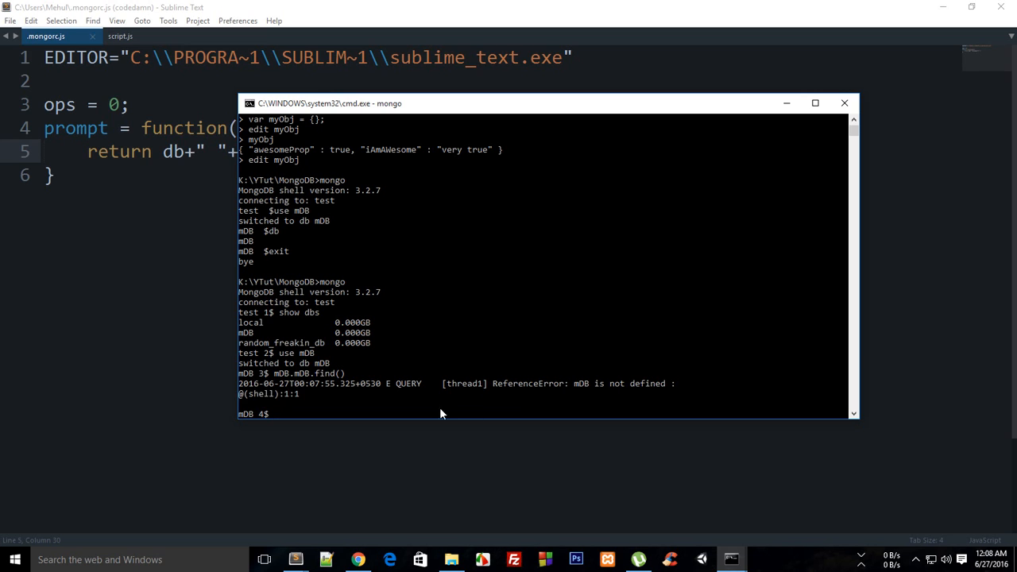